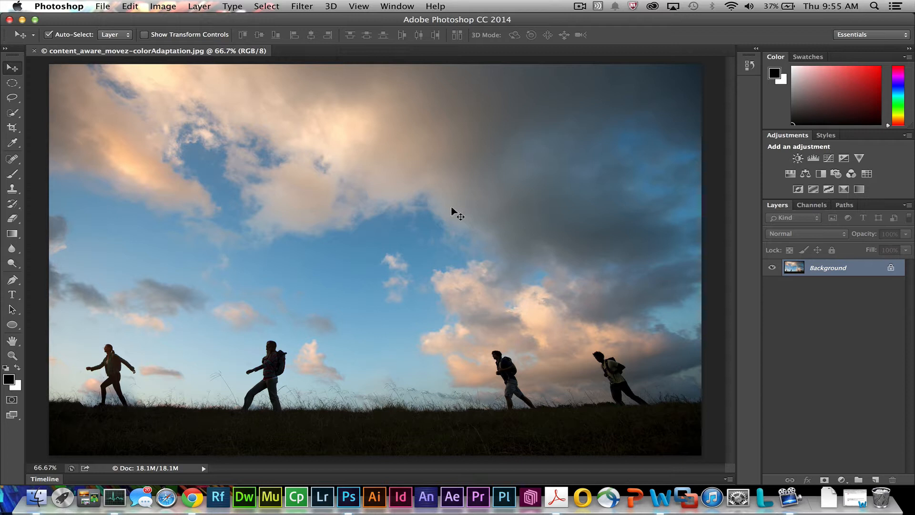
mouse_move(485, 396)
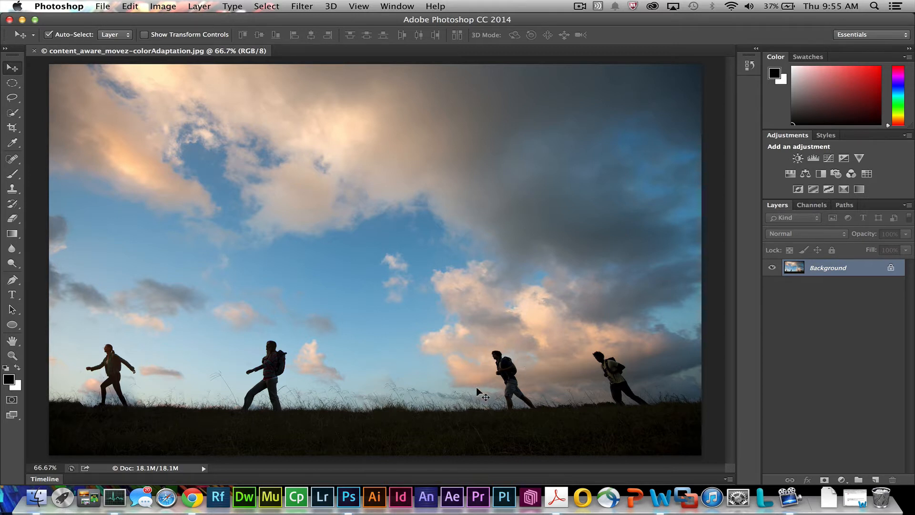
mouse_move(89, 185)
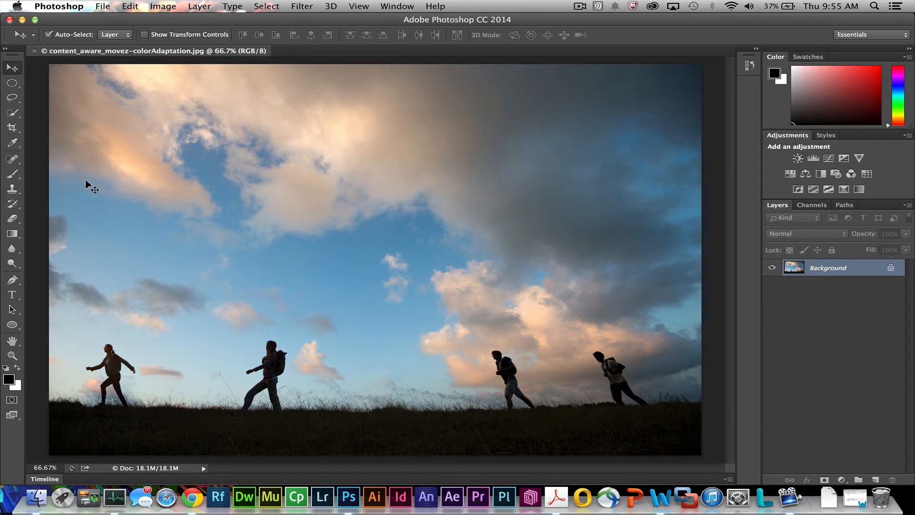
Lasso the second hiker with Content-Aware Move and drag it left toward the first hiker.
click(10, 158)
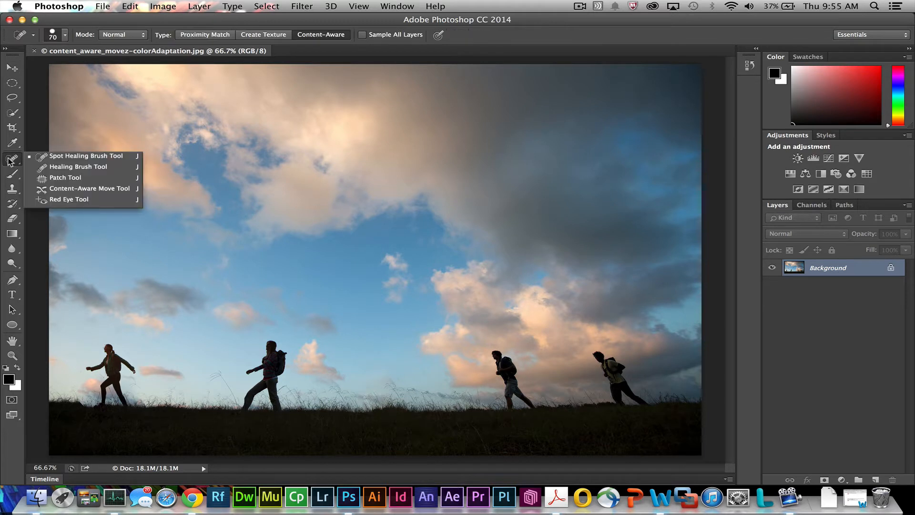
click(89, 188)
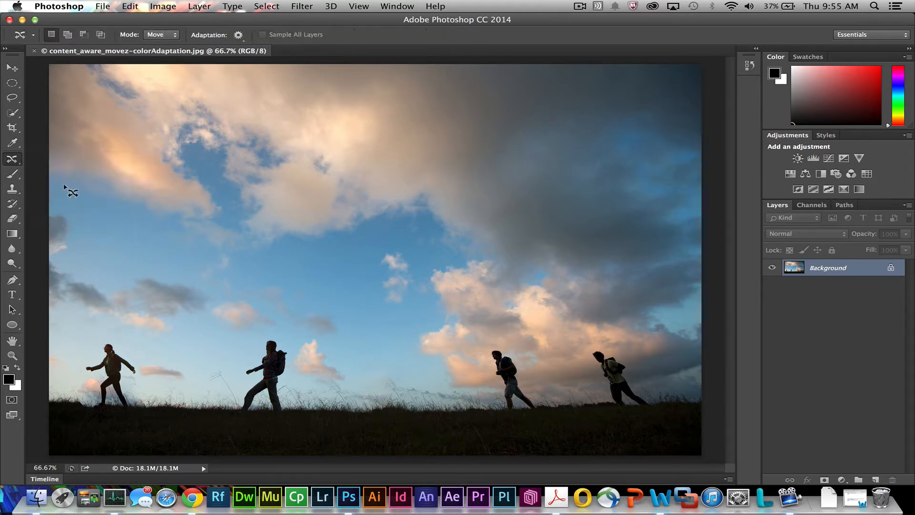
mouse_move(236, 414)
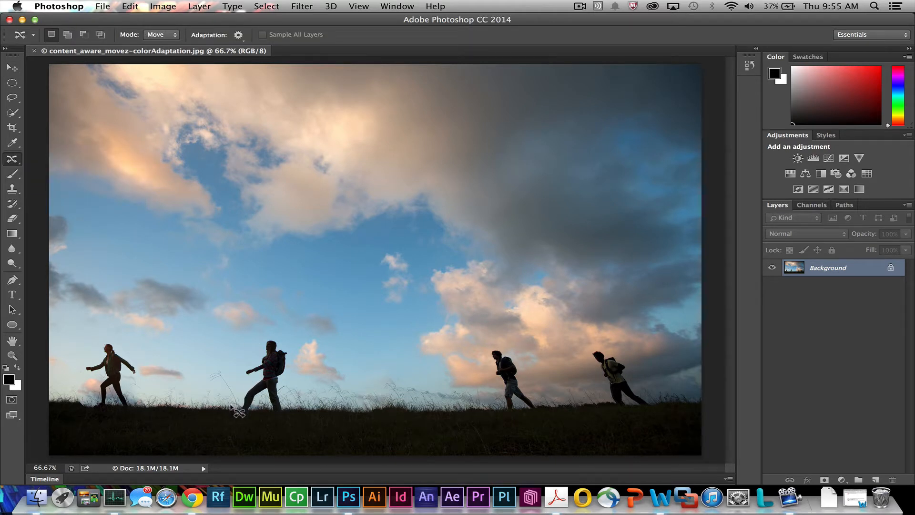
drag(239, 411, 286, 379)
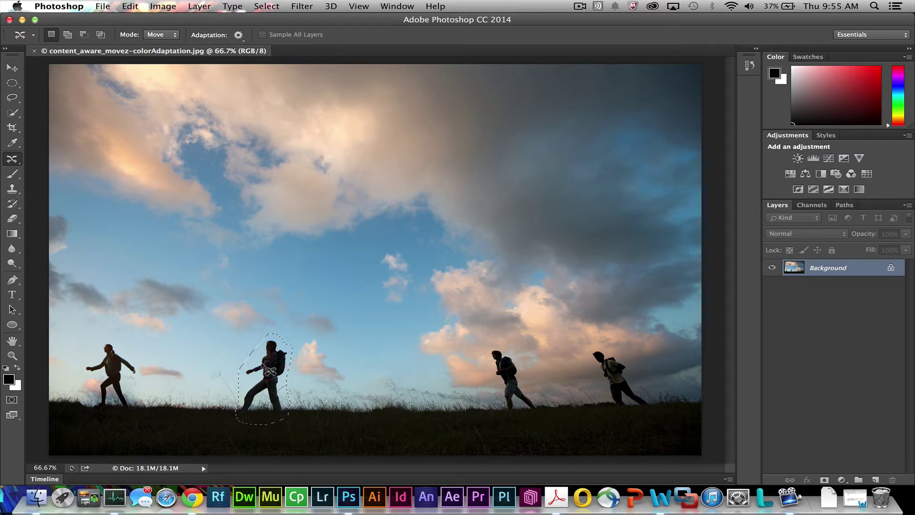
drag(262, 377, 198, 373)
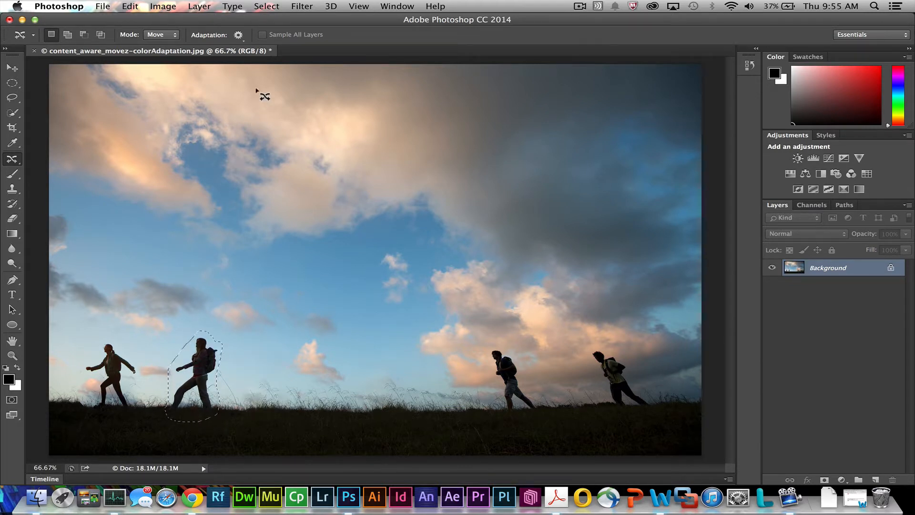
Set the move's Color adaptation to 3, then deselect the relocated hiker.
click(239, 34)
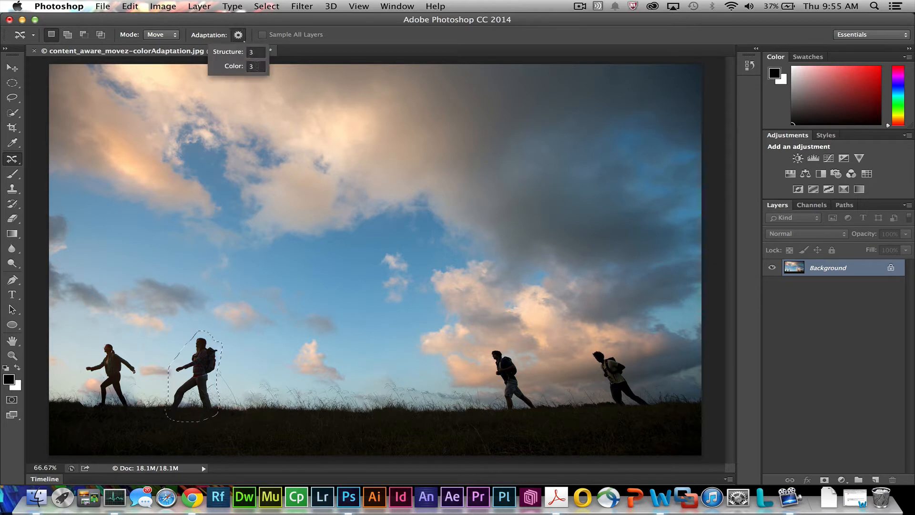
click(254, 67)
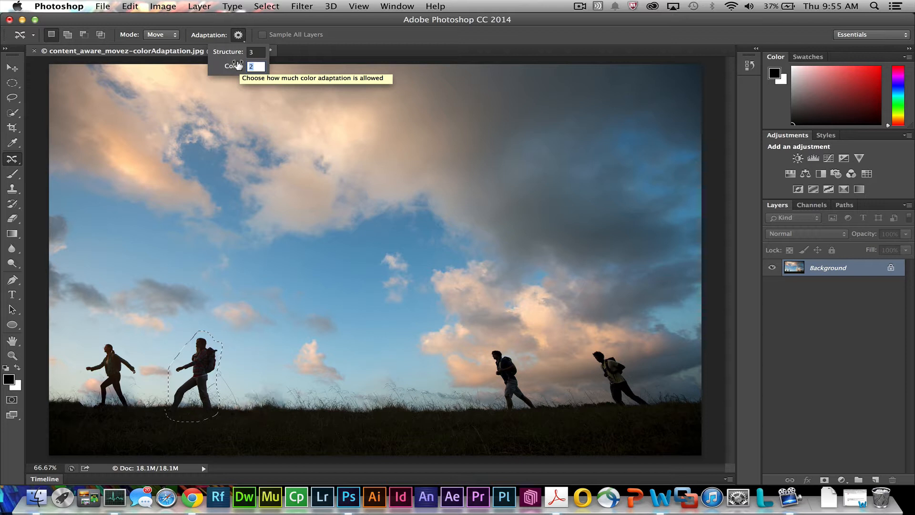
text(3)
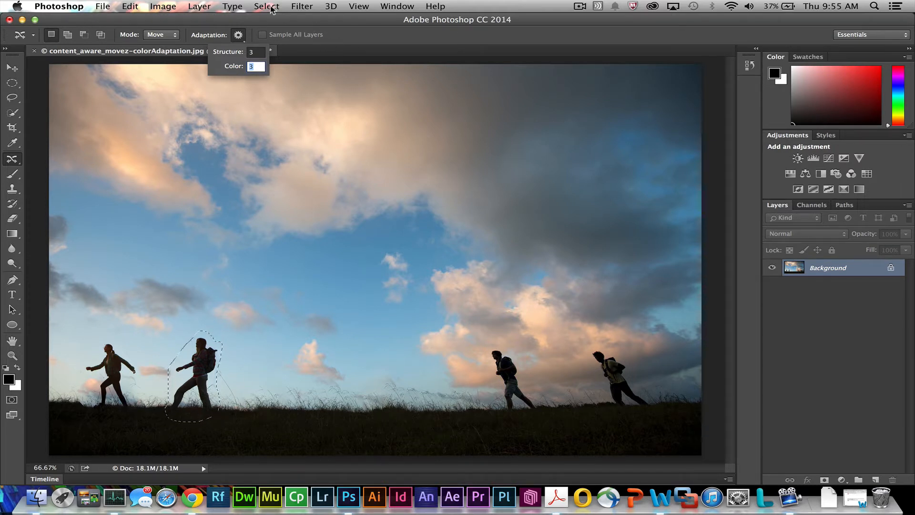
click(267, 6)
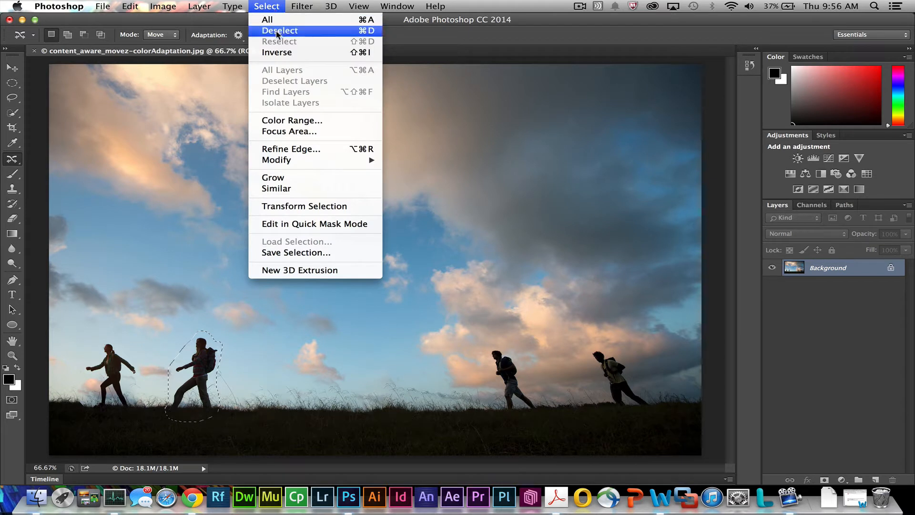
click(279, 31)
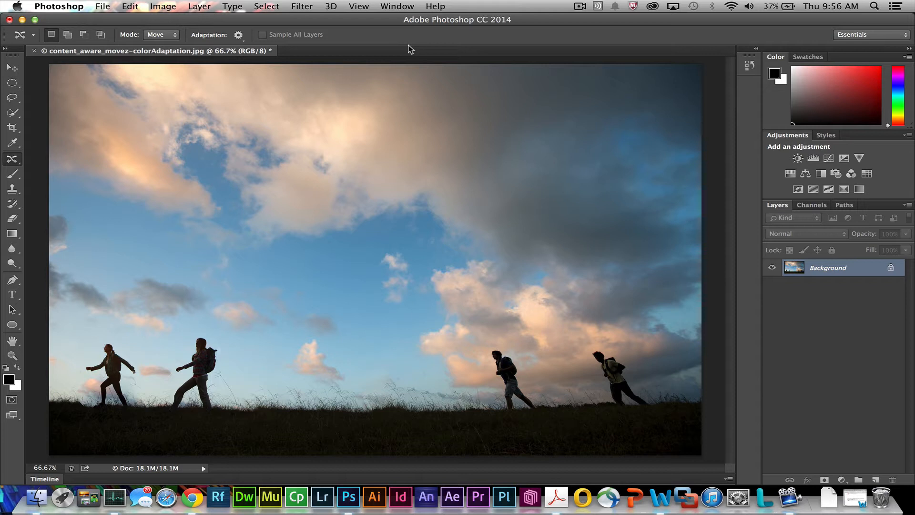
mouse_move(336, 402)
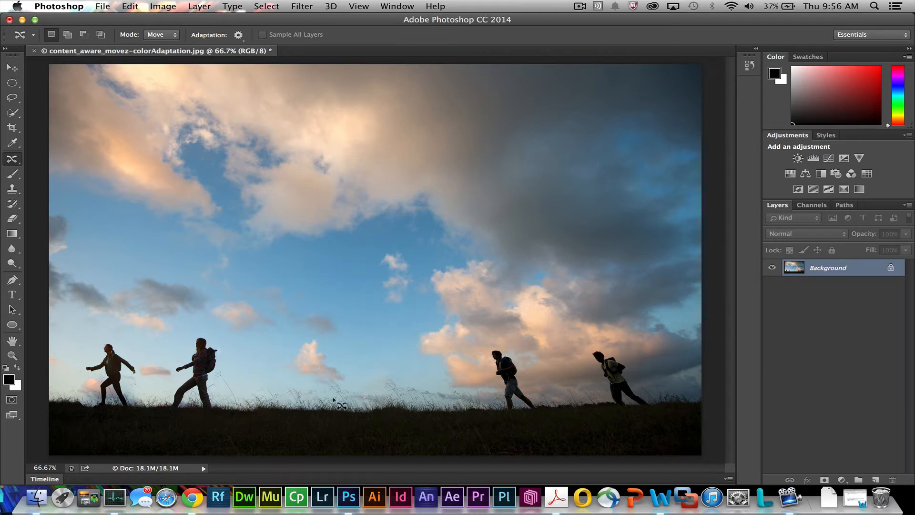
mouse_move(243, 374)
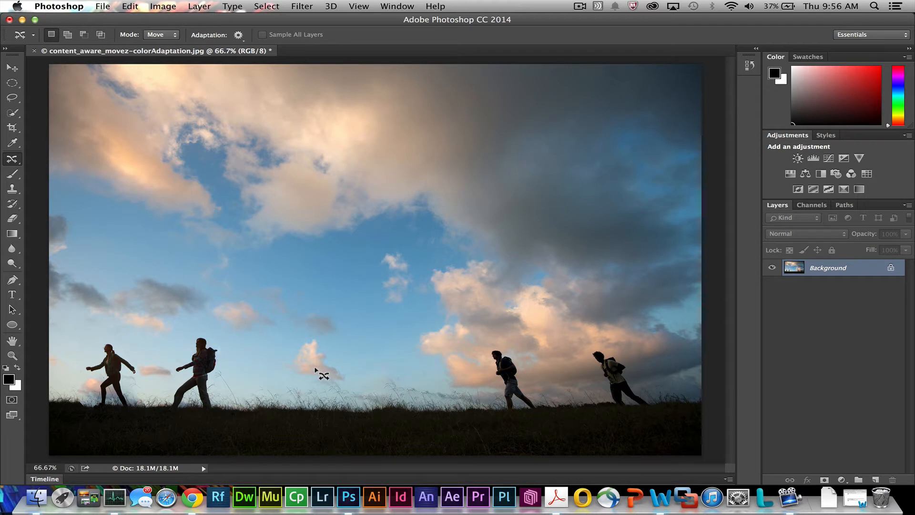
mouse_move(342, 125)
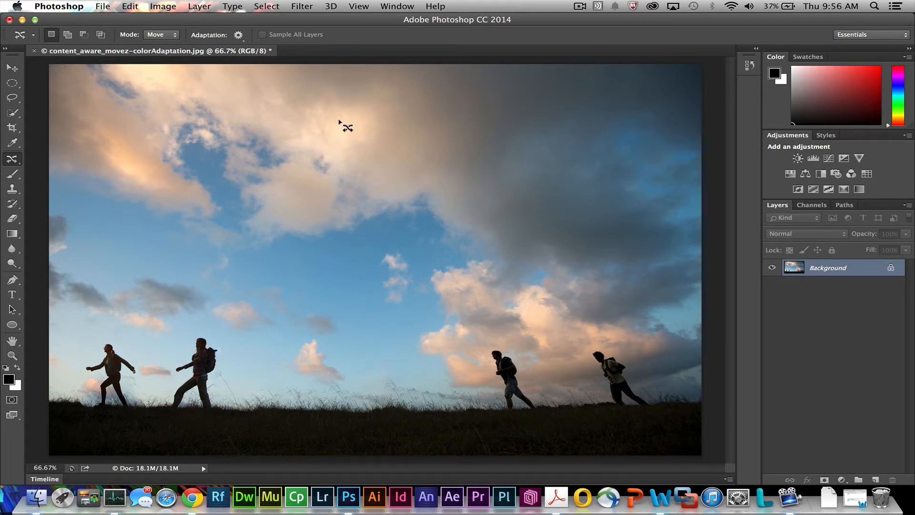
Open 'elephant_puppet copy 3.psd' from the elephant folder.
click(102, 6)
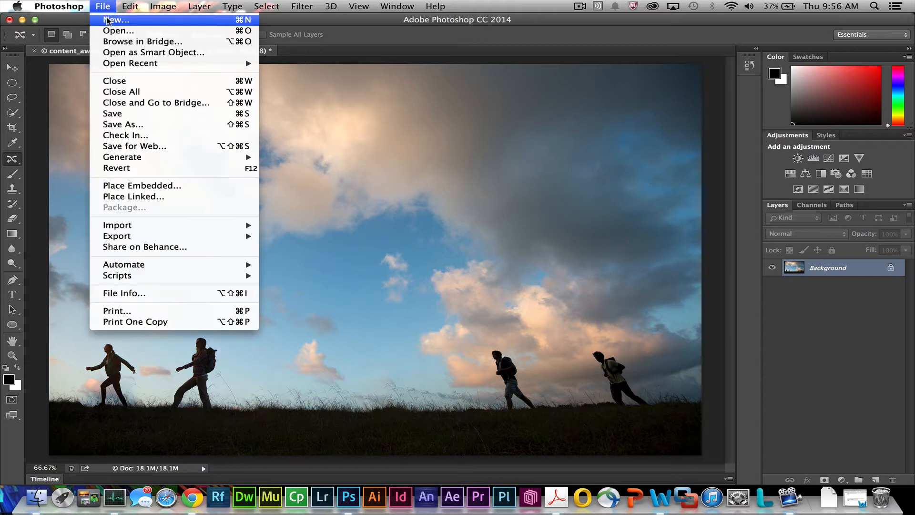
click(118, 30)
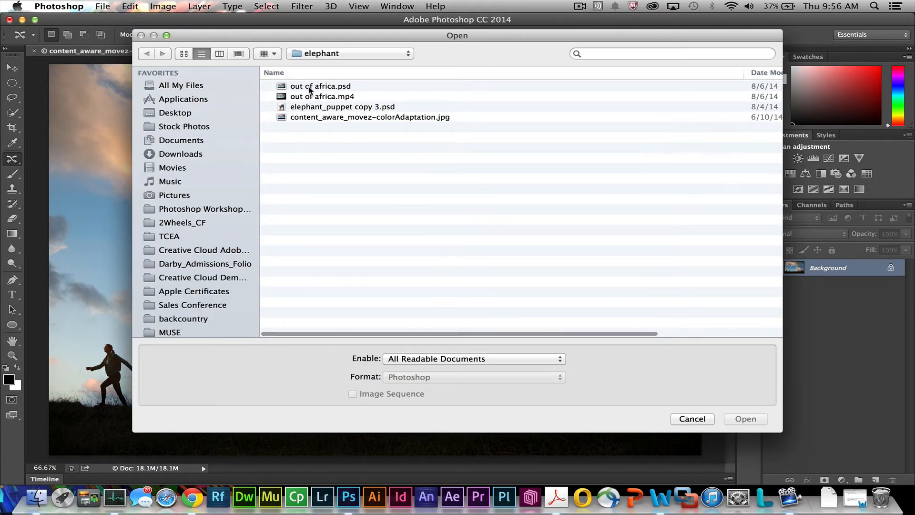
click(337, 107)
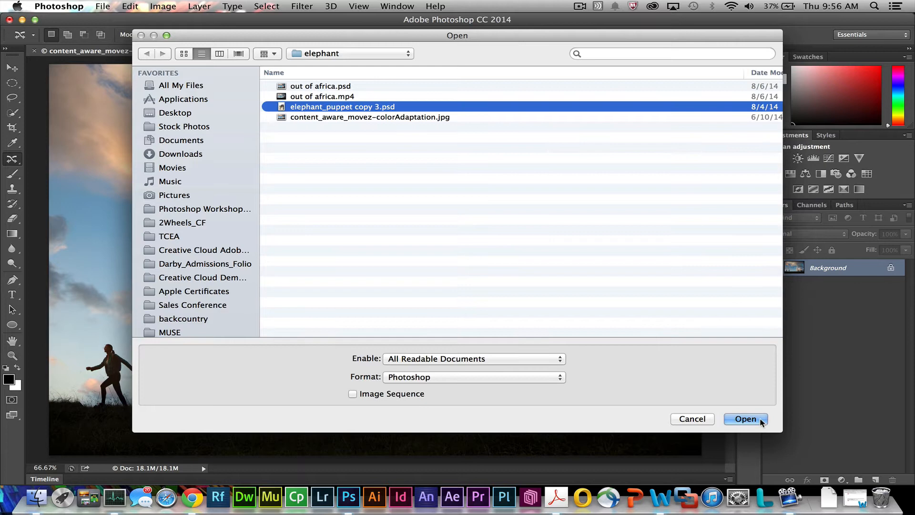
click(745, 419)
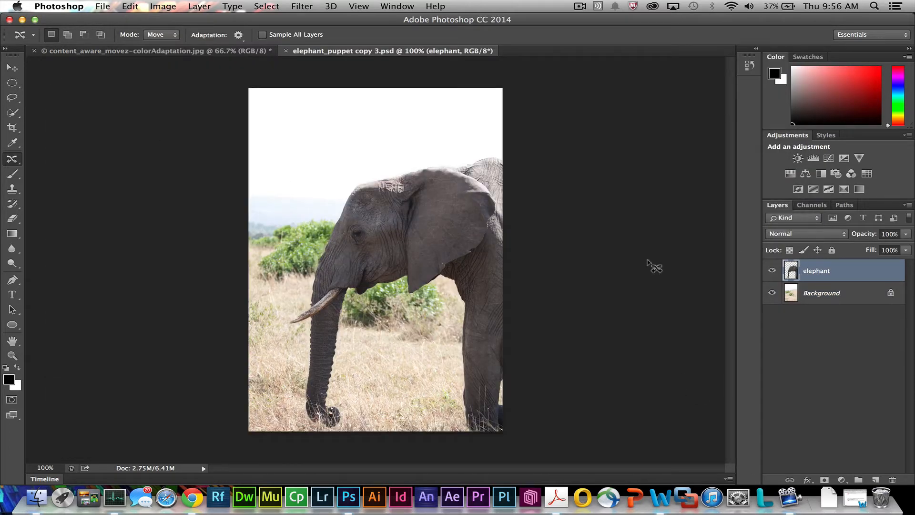
mouse_move(184, 163)
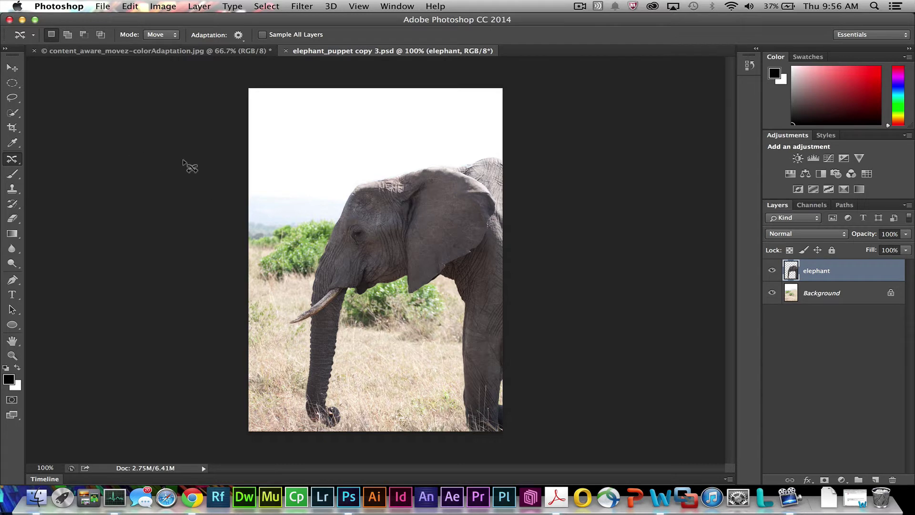
mouse_move(373, 202)
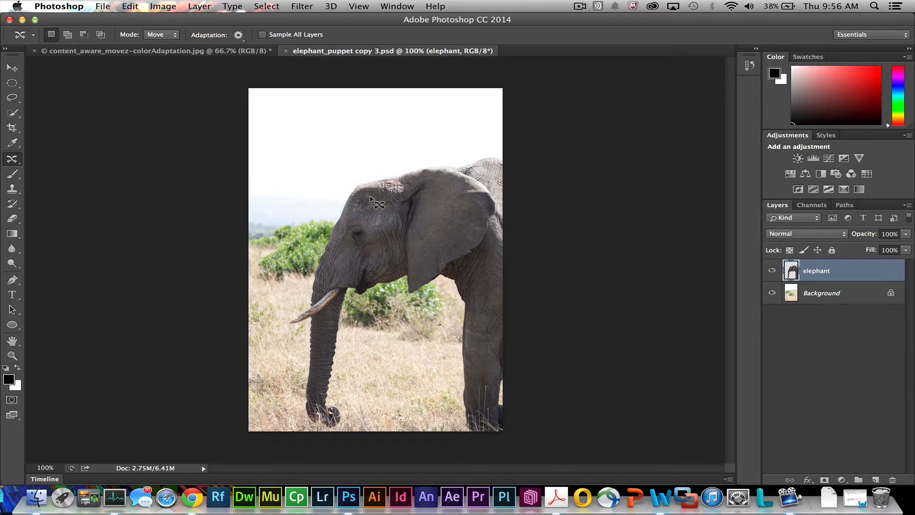
Move the elephant layer into the hiker photo, placing it at the right edge.
click(11, 69)
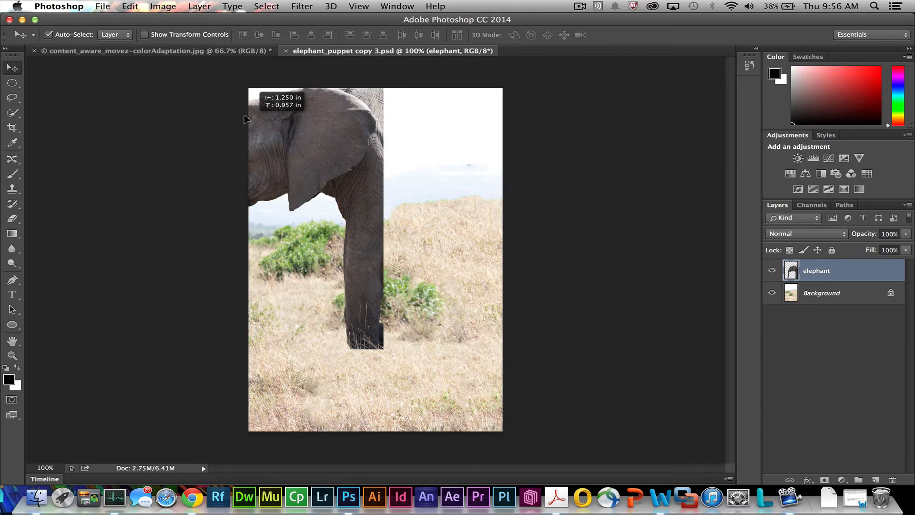
click(143, 51)
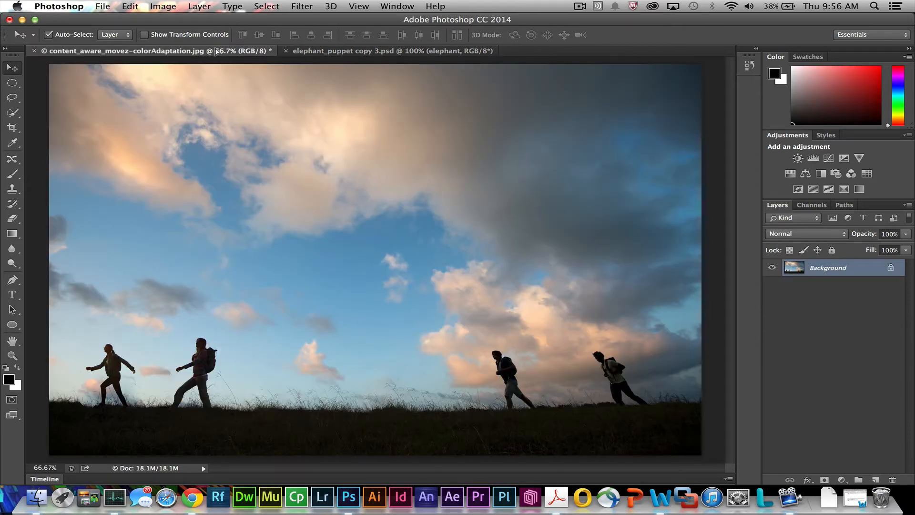
mouse_move(503, 291)
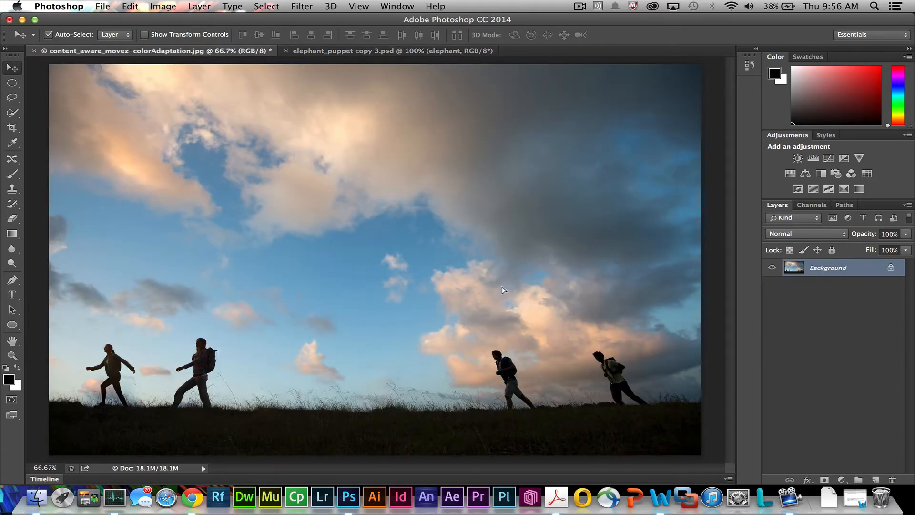
mouse_move(503, 264)
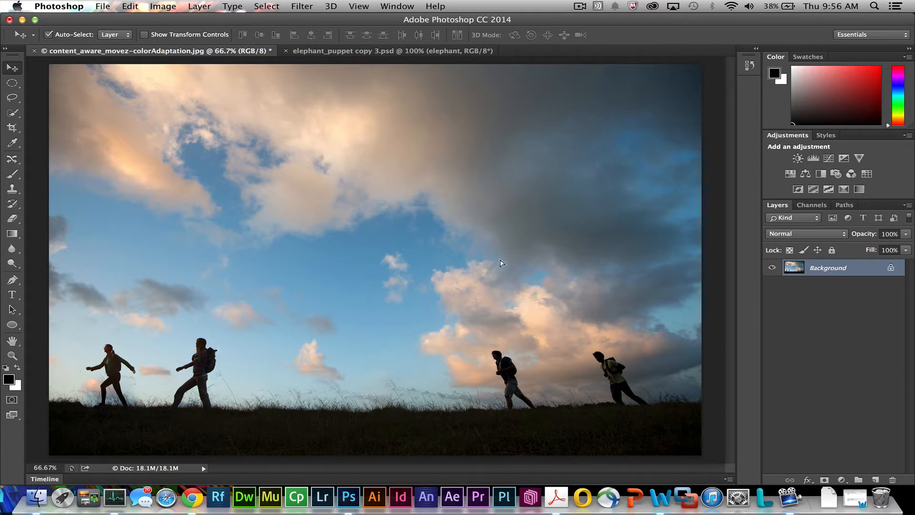
mouse_move(491, 265)
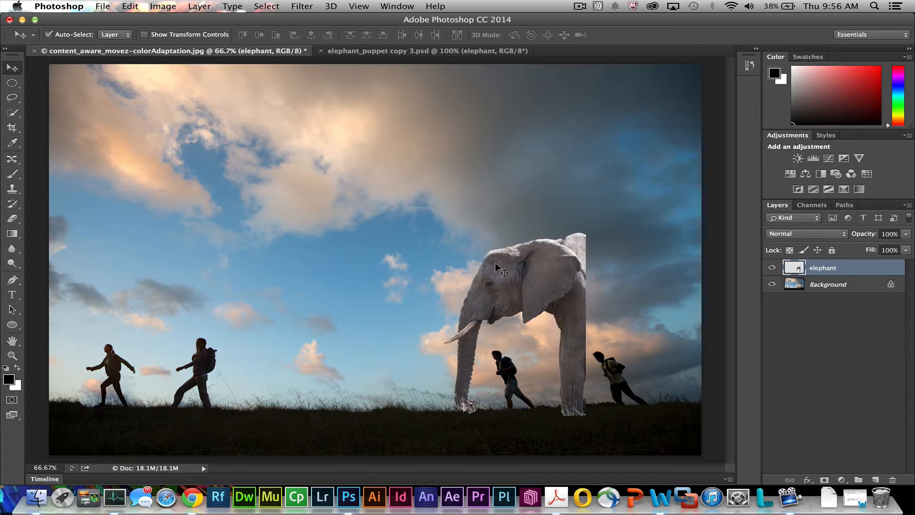
drag(499, 268, 611, 308)
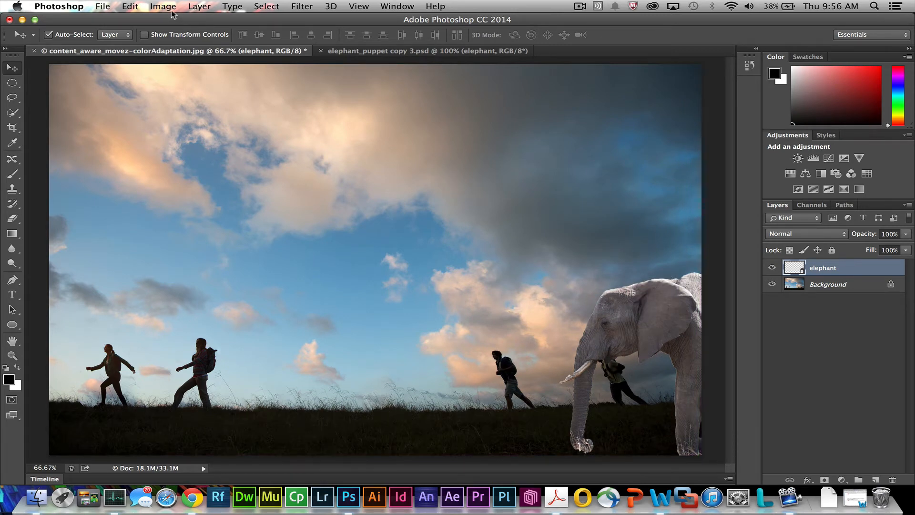
Start Puppet Warp on the elephant layer.
click(130, 6)
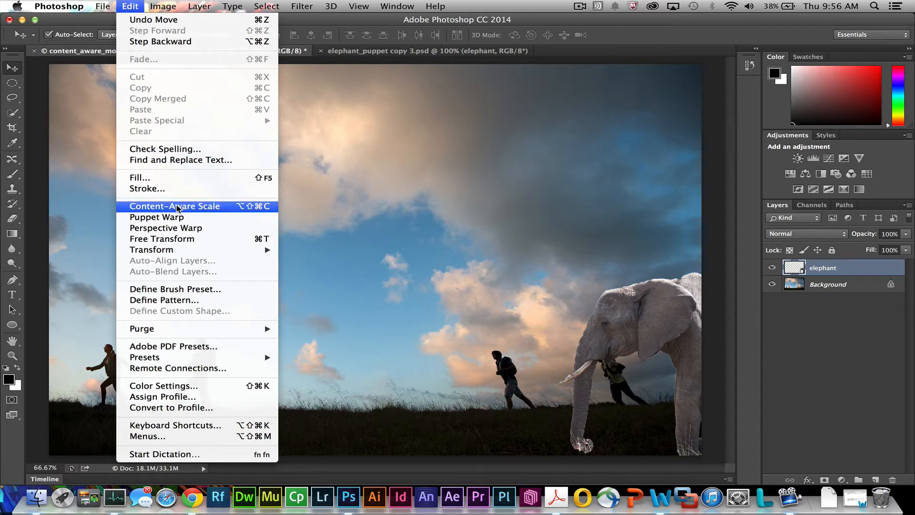
click(156, 216)
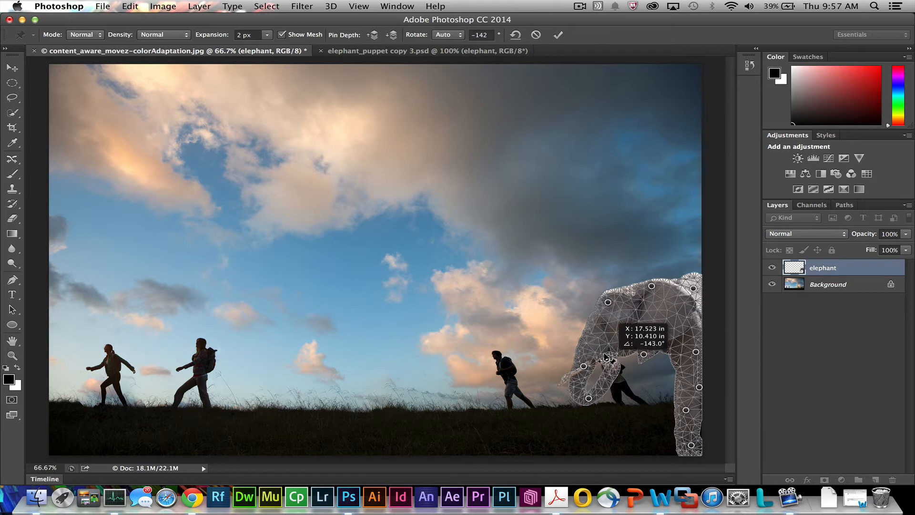
Drag a warp pin to curl the trunk and bend the leg, then commit the warp.
drag(605, 360, 600, 400)
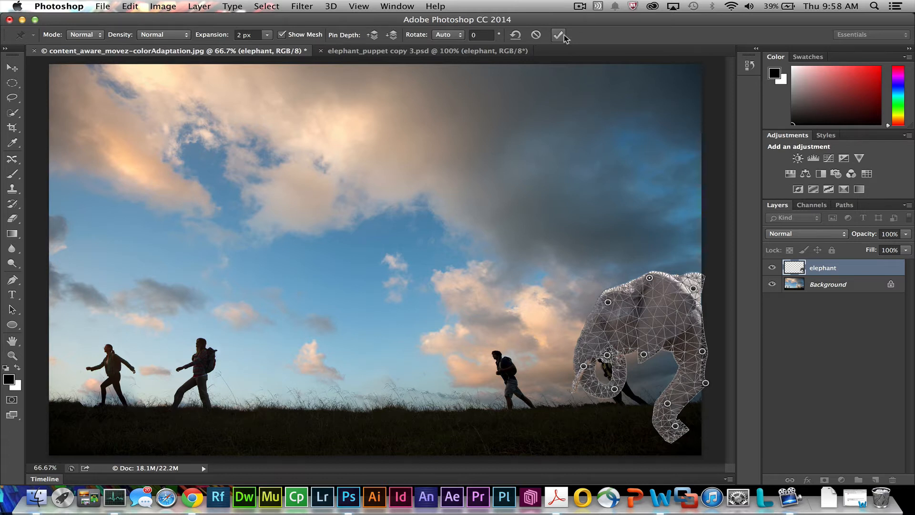
click(562, 35)
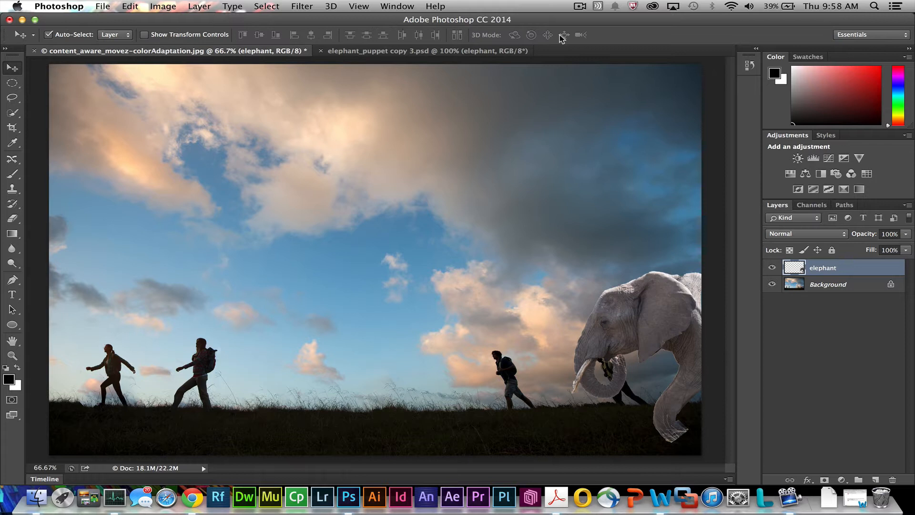
mouse_move(669, 380)
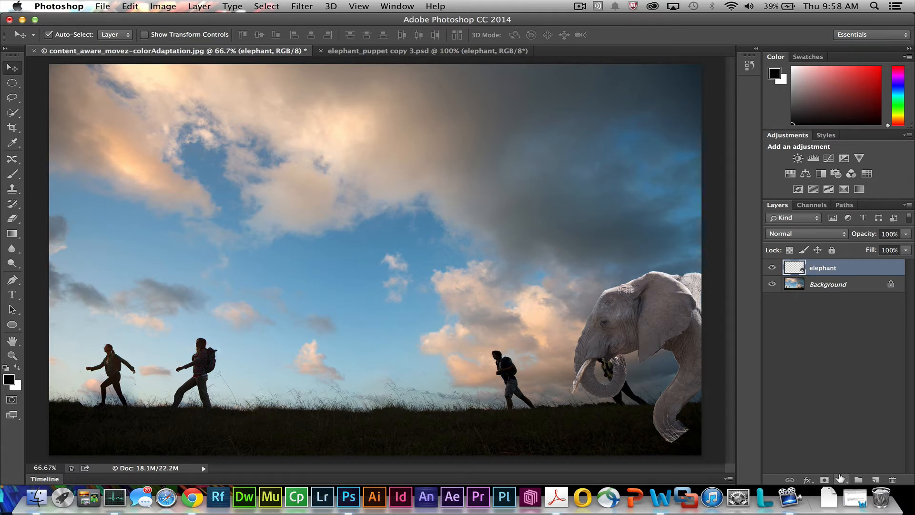
mouse_move(841, 479)
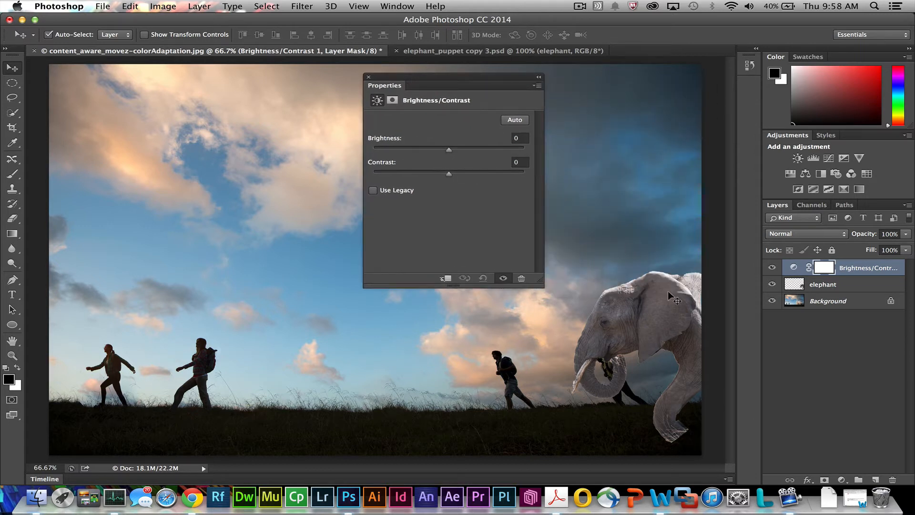
mouse_move(662, 327)
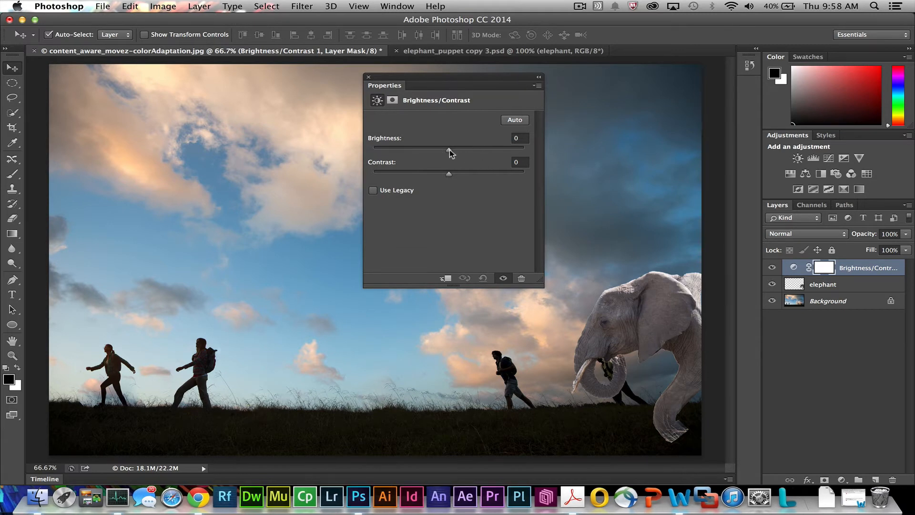
Clip the Brightness/Contrast layer to the elephant and set brightness −58, contrast 16.
drag(449, 147, 439, 147)
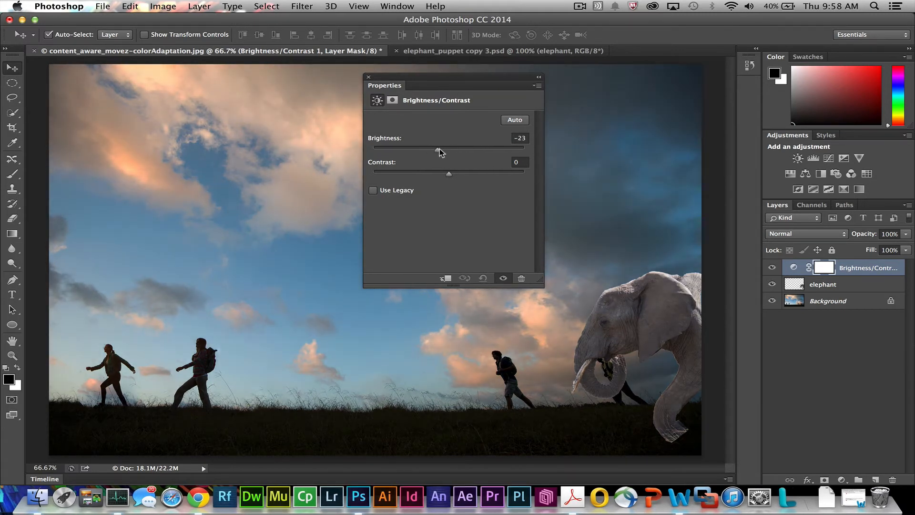
drag(441, 148, 408, 147)
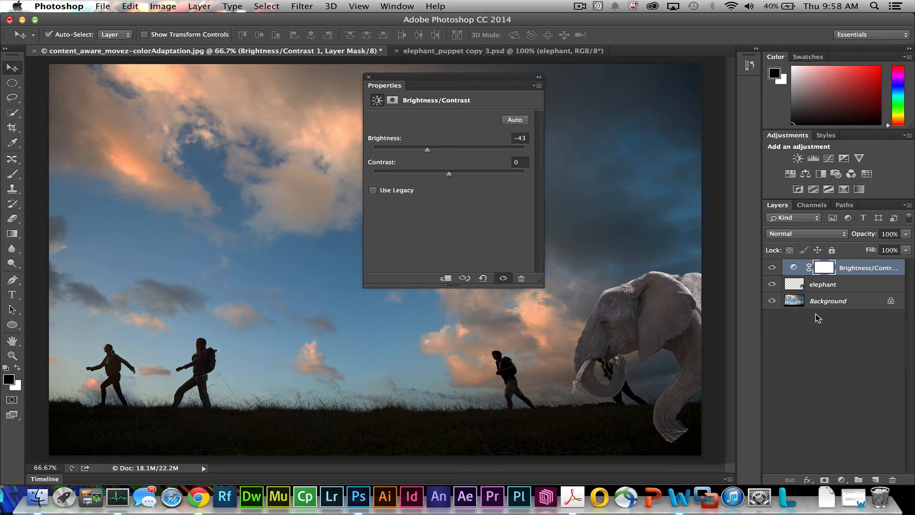
mouse_move(822, 284)
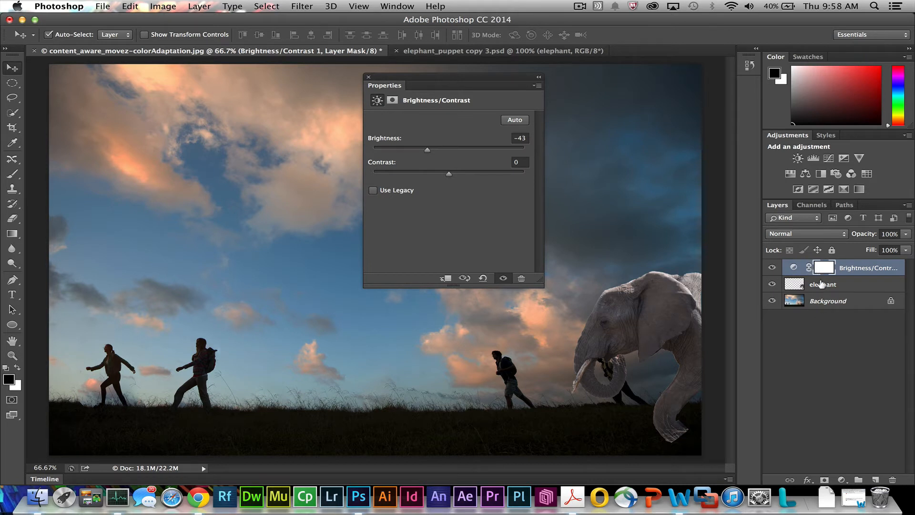
mouse_move(839, 285)
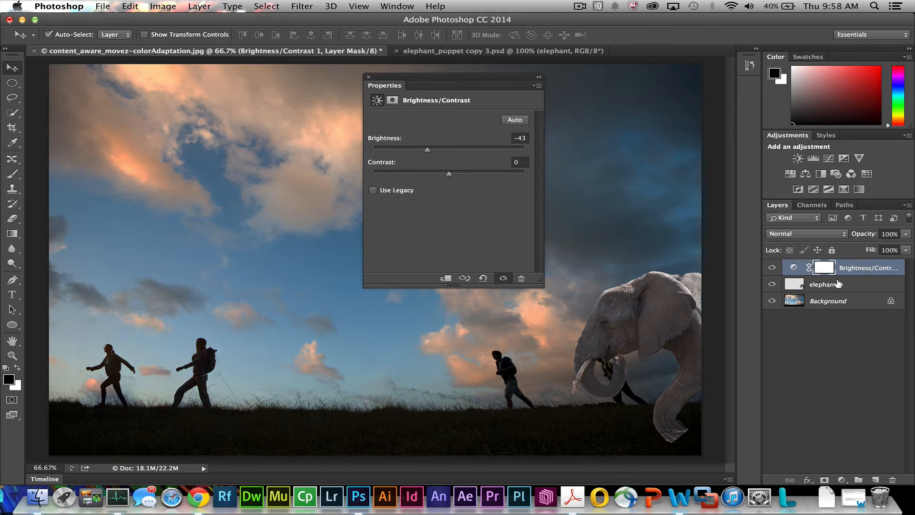
mouse_move(854, 282)
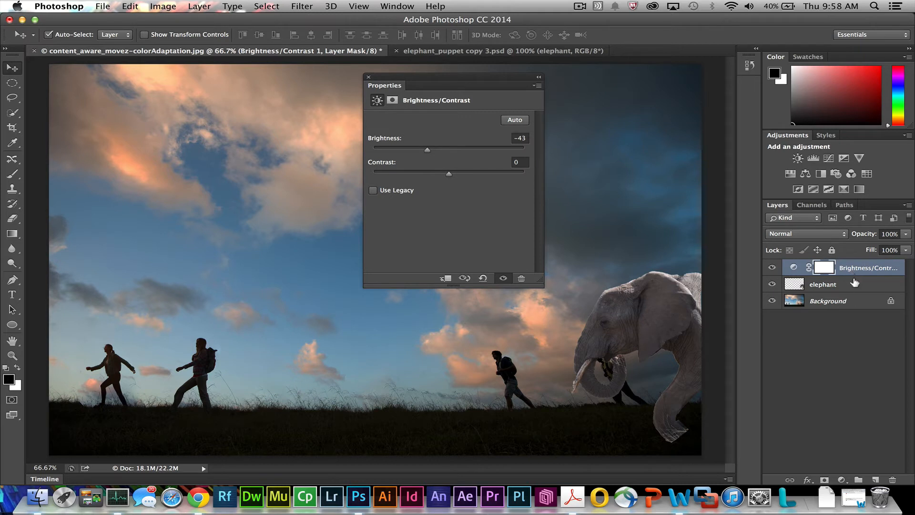
mouse_move(873, 264)
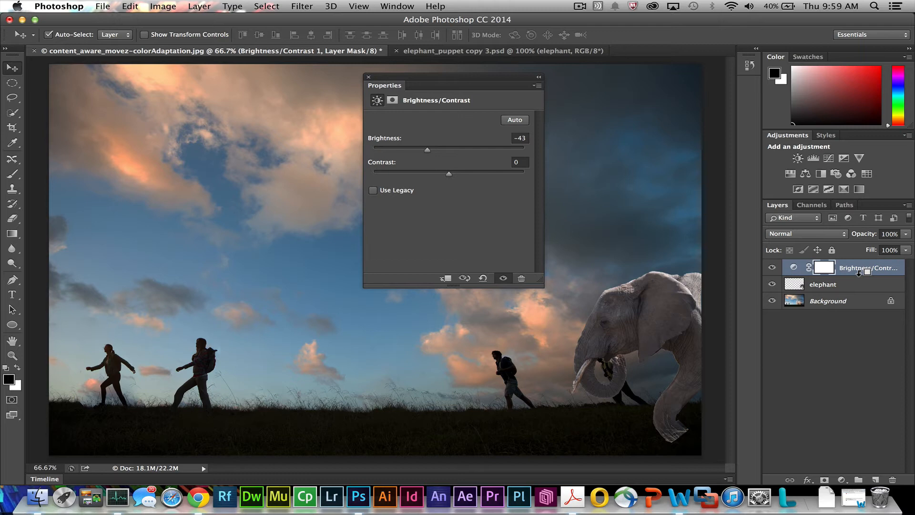
mouse_move(854, 268)
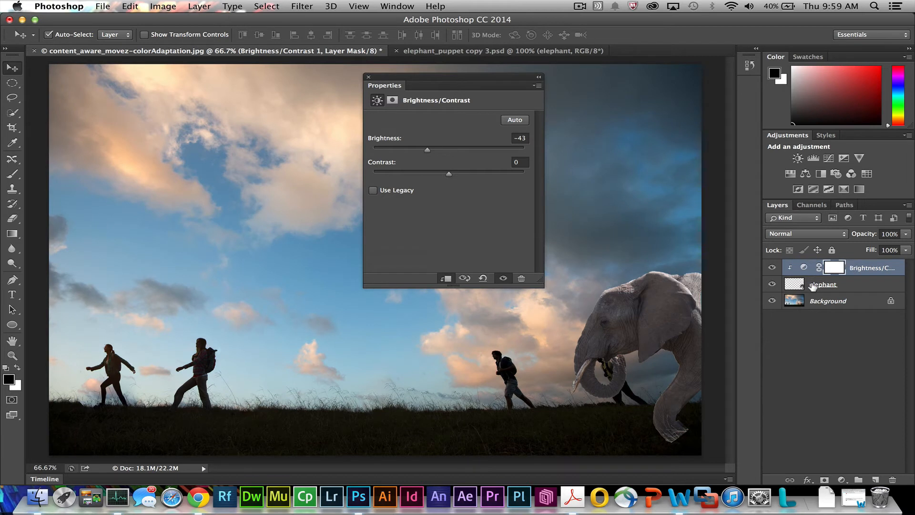
double_click(827, 300)
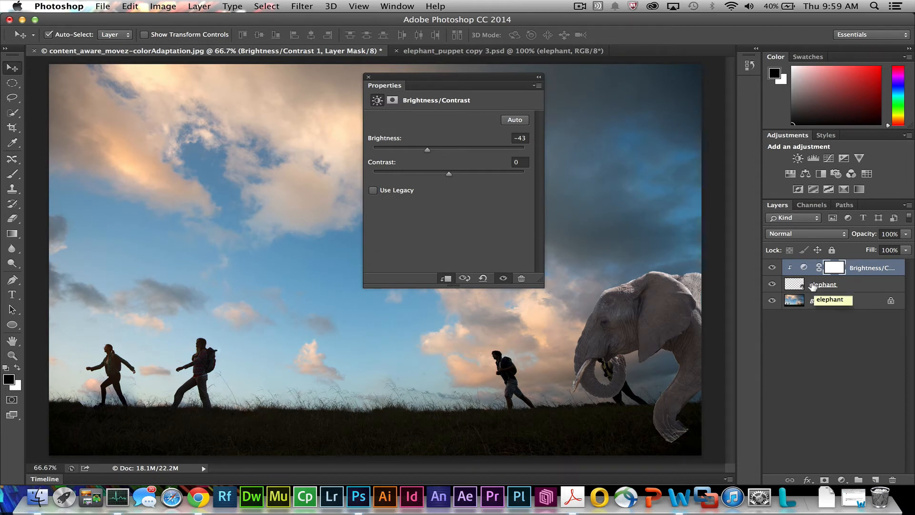
drag(426, 150, 442, 150)
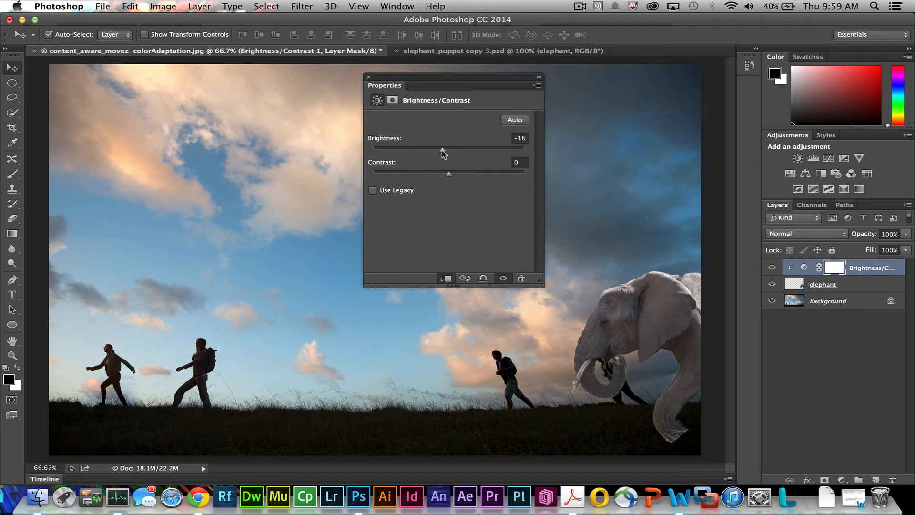
drag(442, 148, 419, 148)
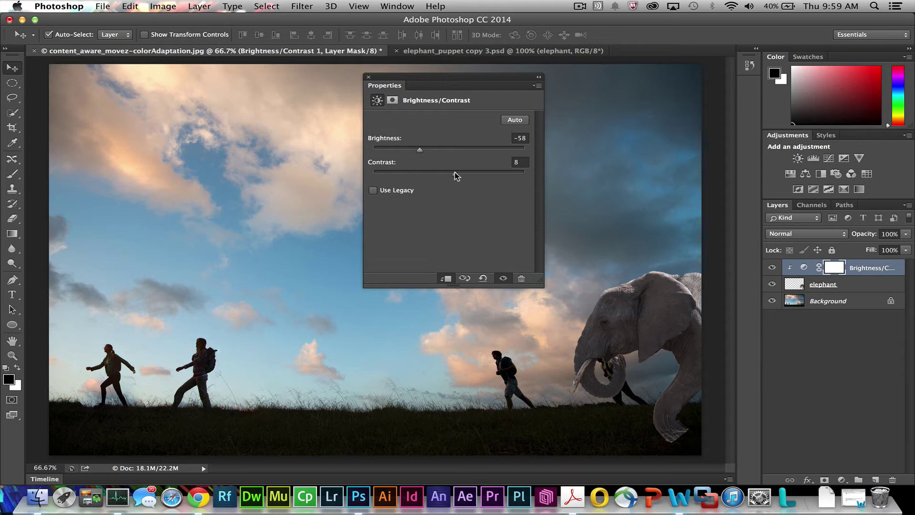
drag(419, 174, 460, 173)
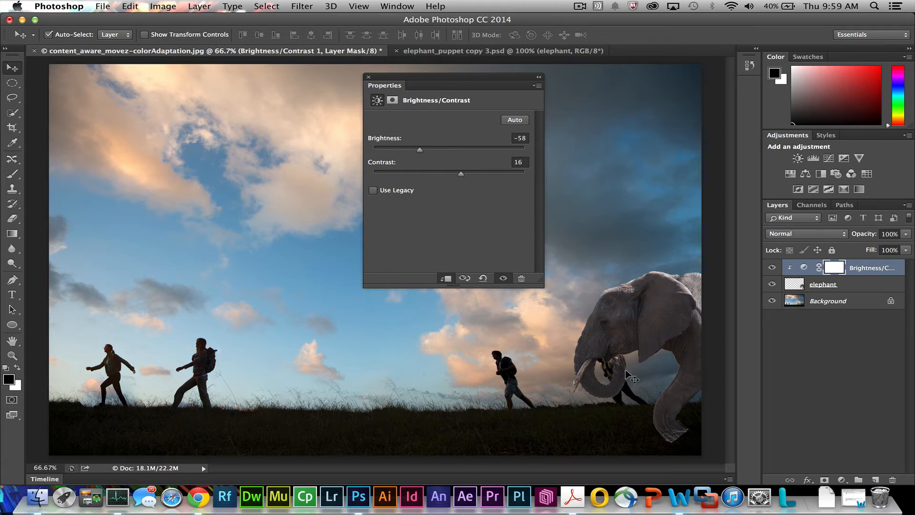
mouse_move(631, 288)
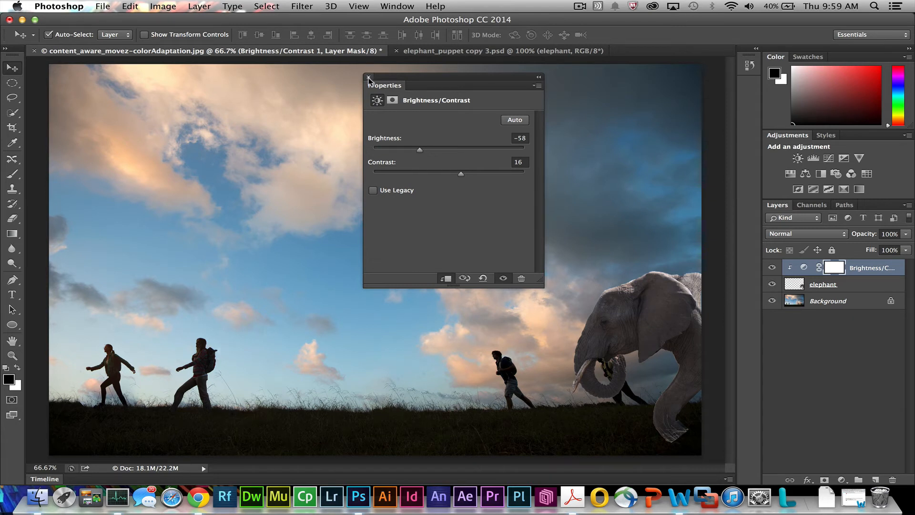
Move the Properties panel aside and close it.
click(368, 80)
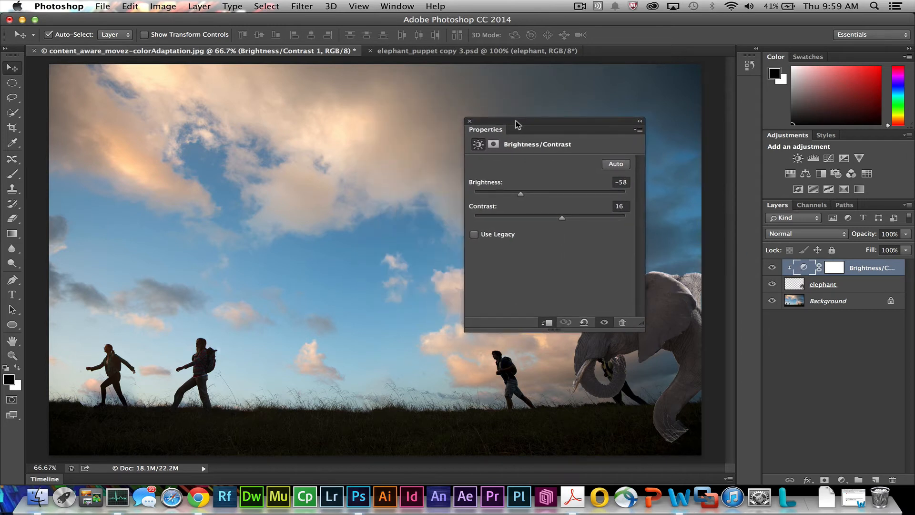
mouse_move(469, 123)
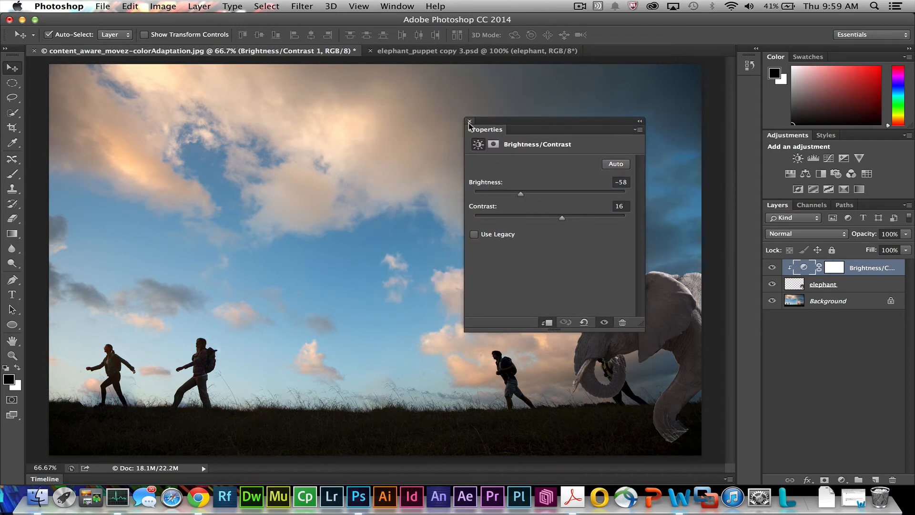
click(470, 121)
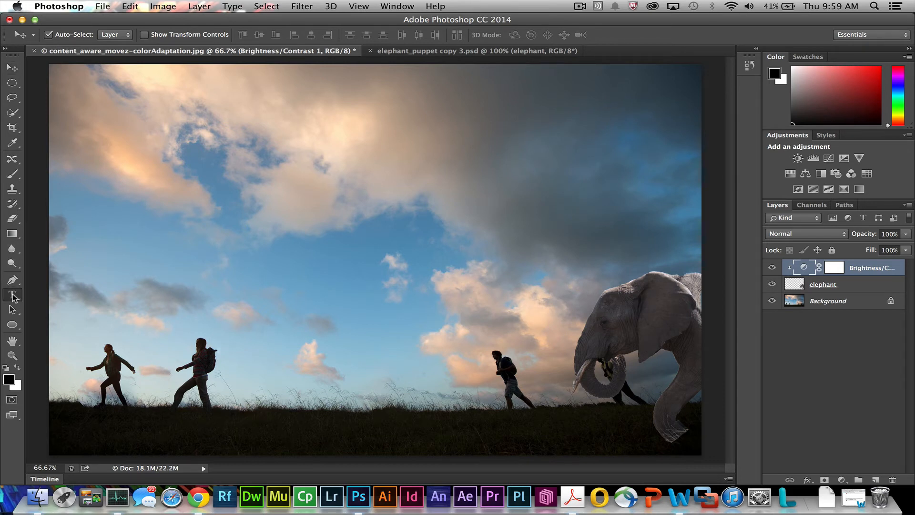
Type 'AFRICA' in Gill Sans UltraBold in the upper-left sky and commit it.
click(11, 295)
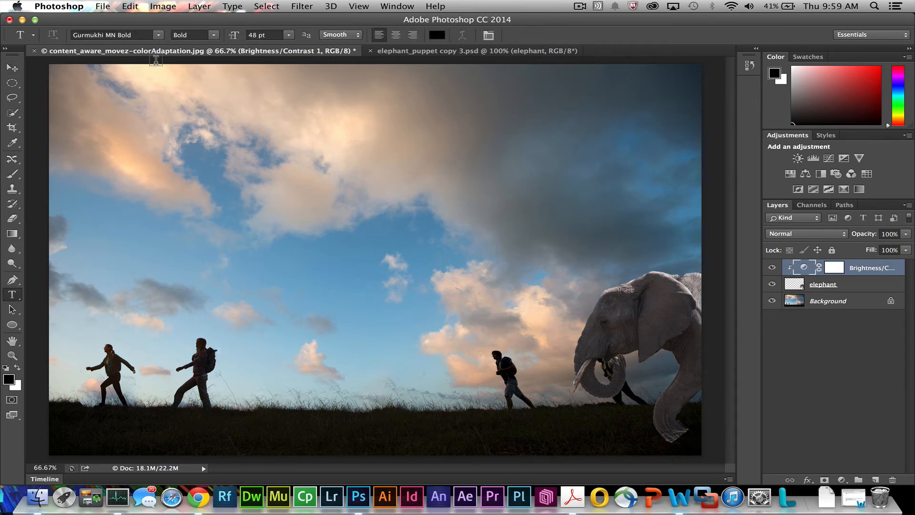
click(157, 35)
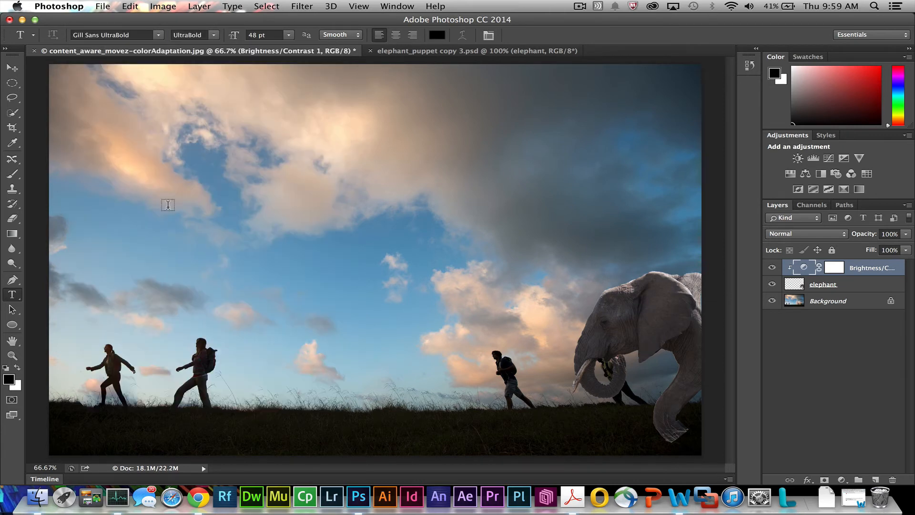
click(168, 204)
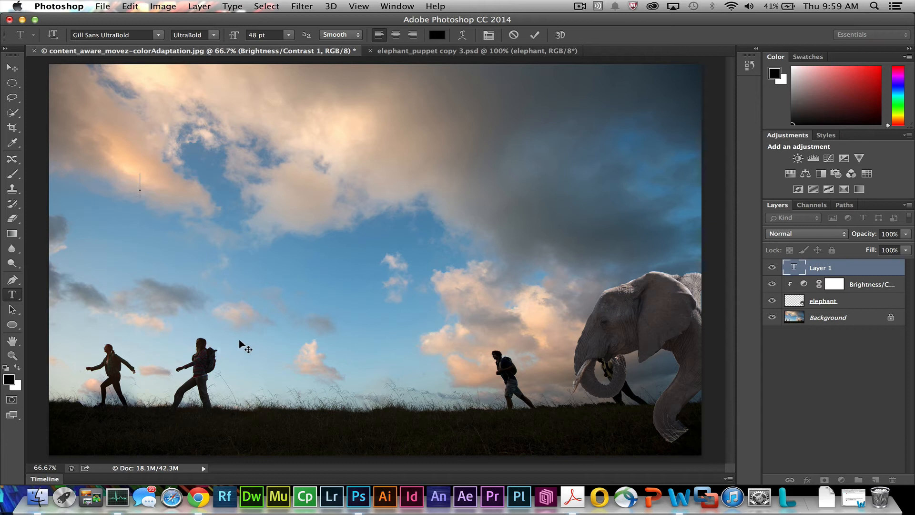
text(AFRICA)
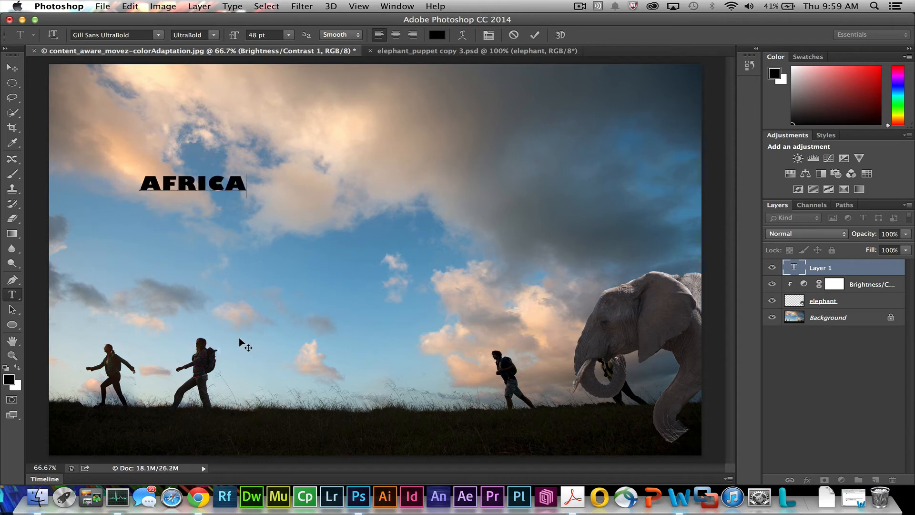
click(11, 69)
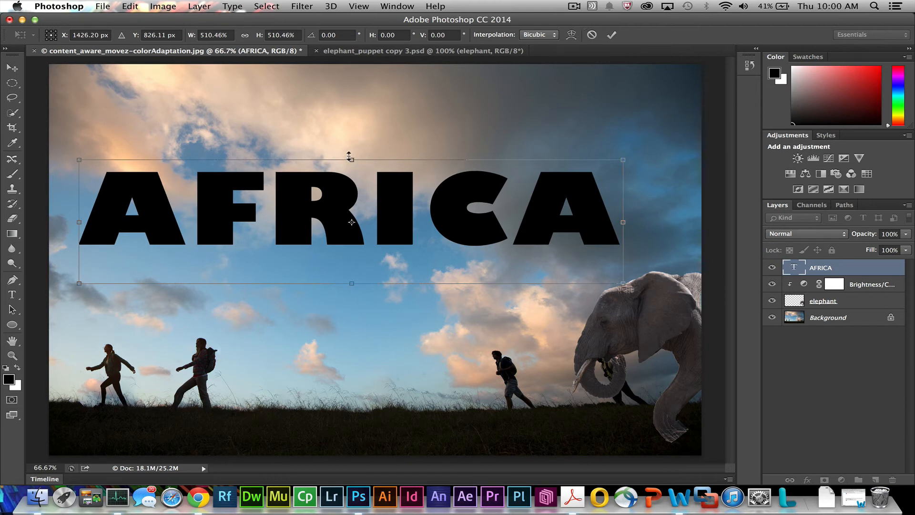
Stretch the AFRICA text taller and wider so it spans the upper sky.
drag(351, 160, 351, 126)
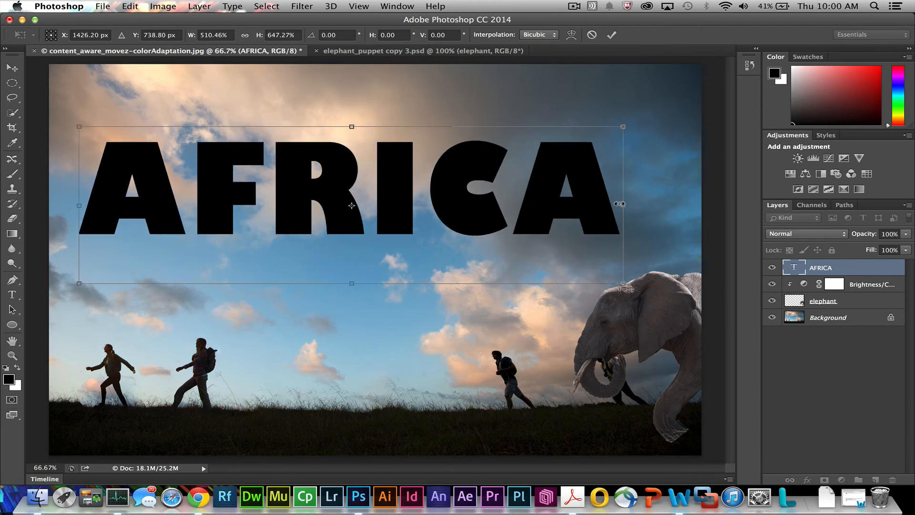
drag(622, 203, 675, 200)
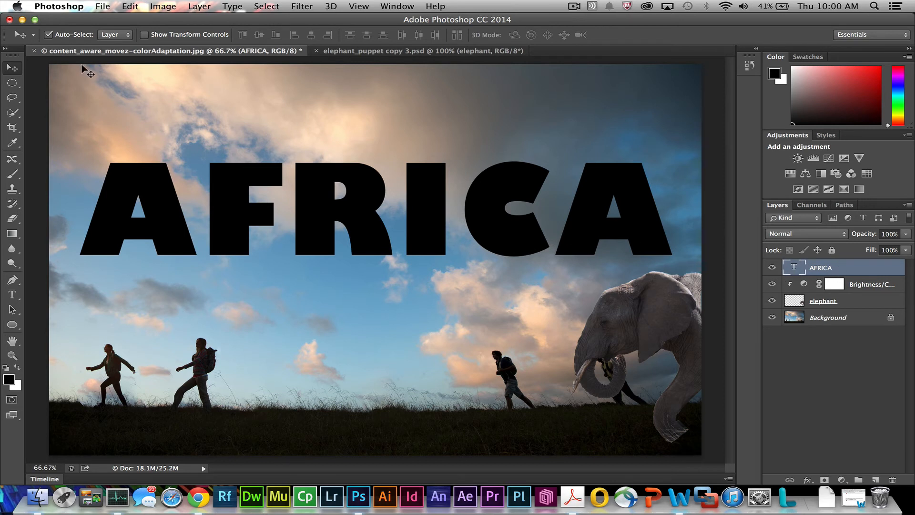
mouse_move(523, 241)
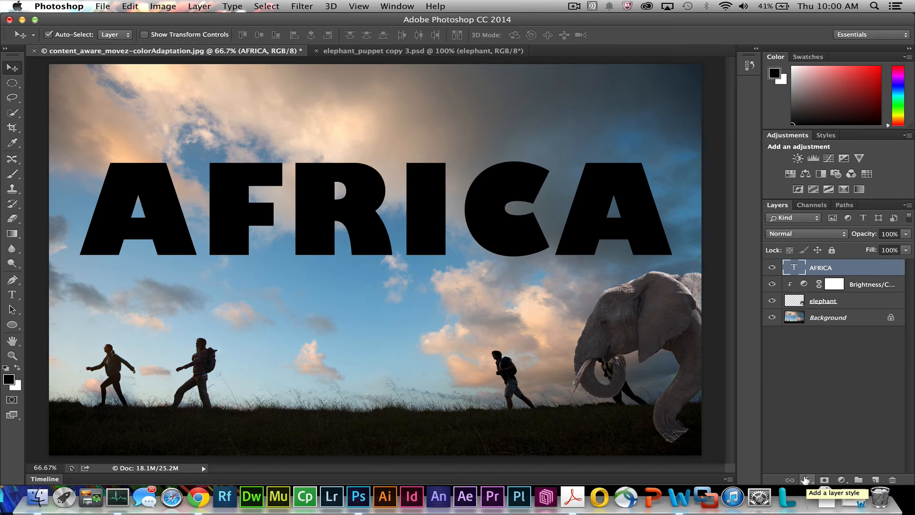
Add an Outer Bevel to AFRICA: size 10 px, depth 178%, soften 0.
click(807, 479)
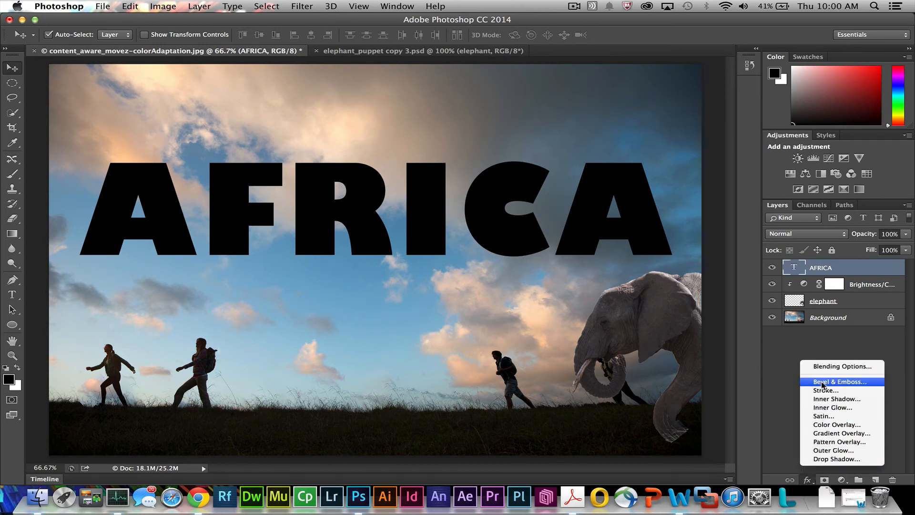
click(839, 381)
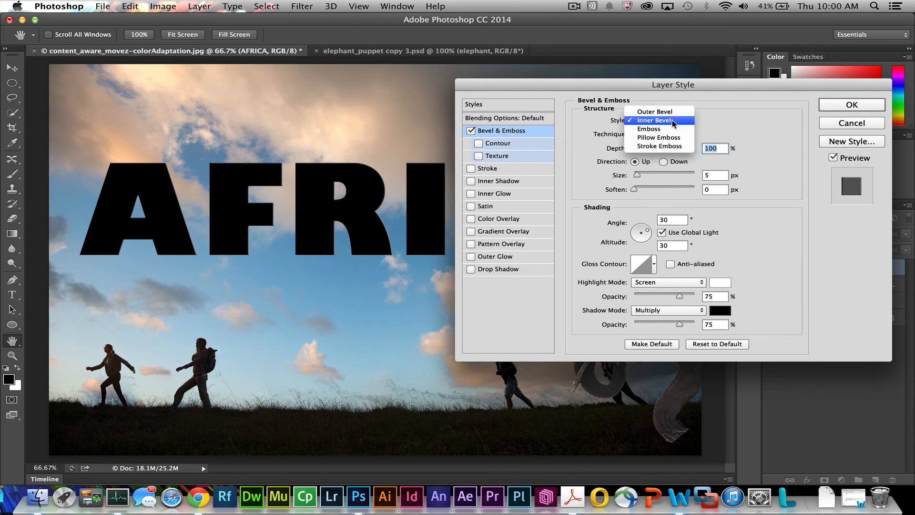
mouse_move(656, 121)
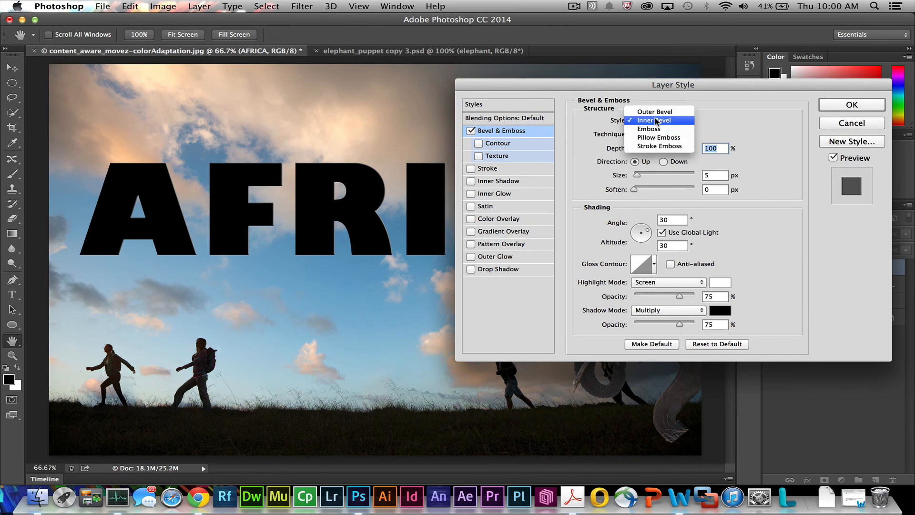
click(654, 111)
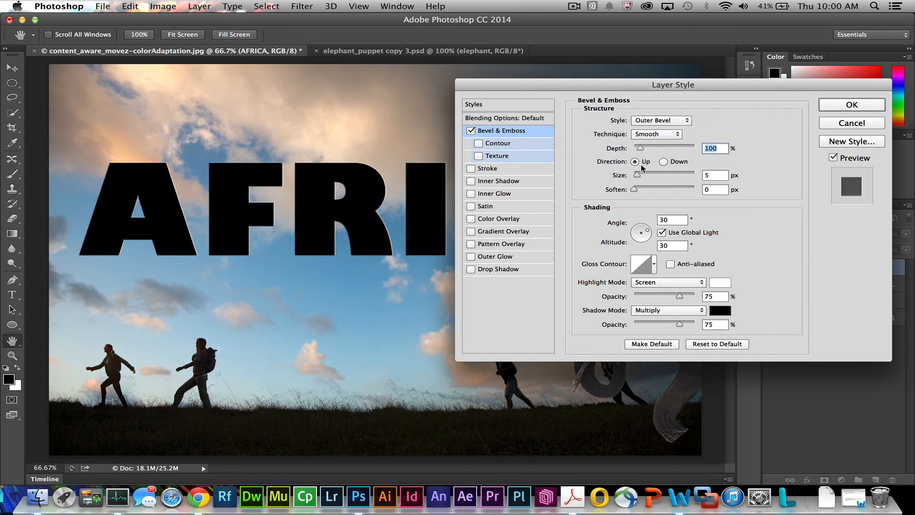
drag(647, 175, 662, 175)
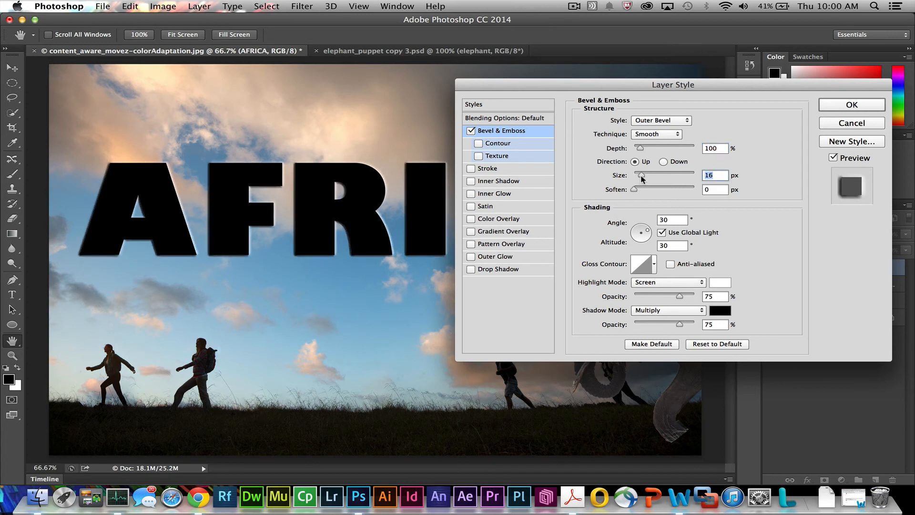
drag(641, 175, 638, 175)
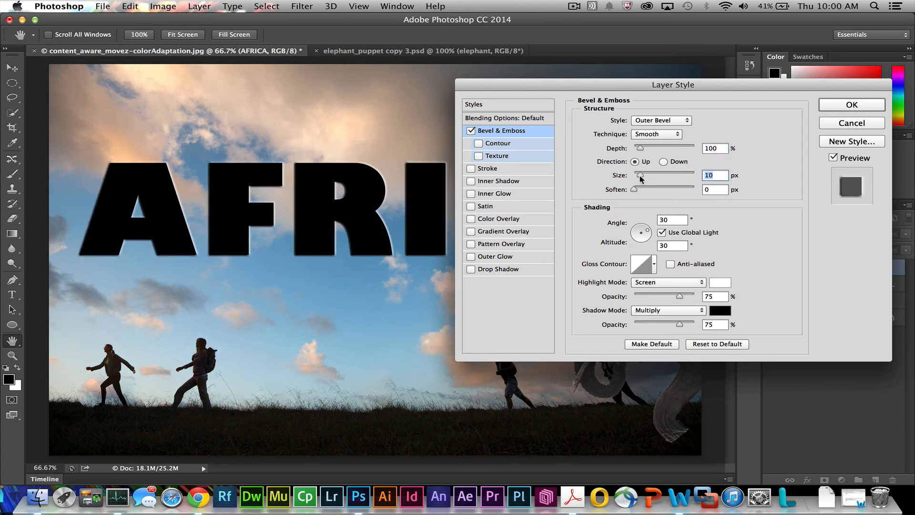
mouse_move(635, 193)
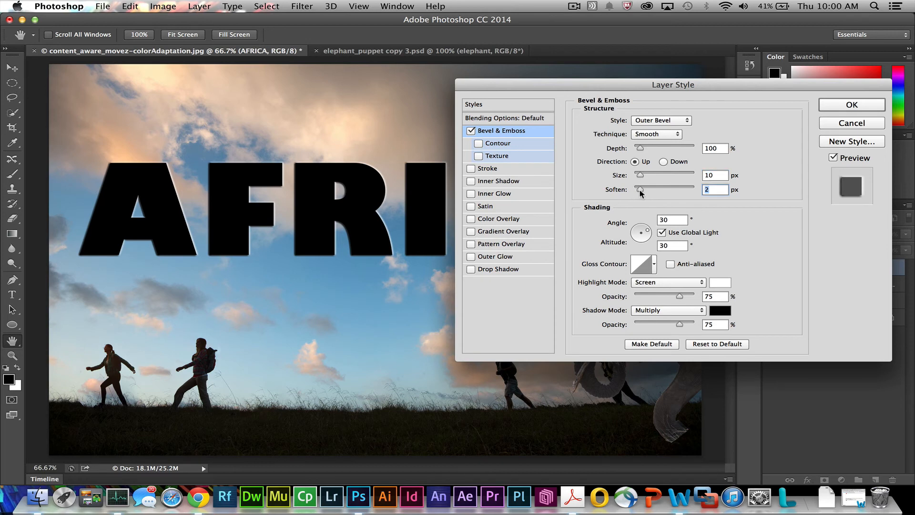
drag(644, 189, 632, 189)
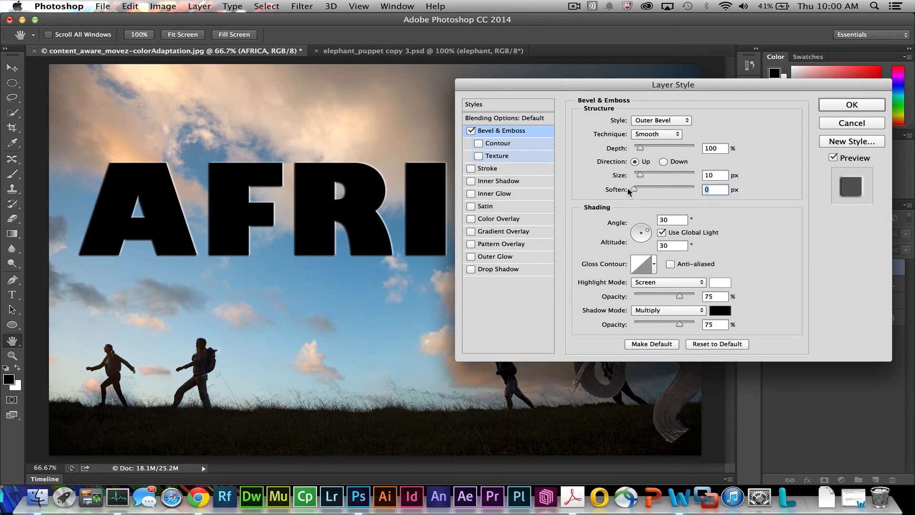
drag(633, 148, 648, 148)
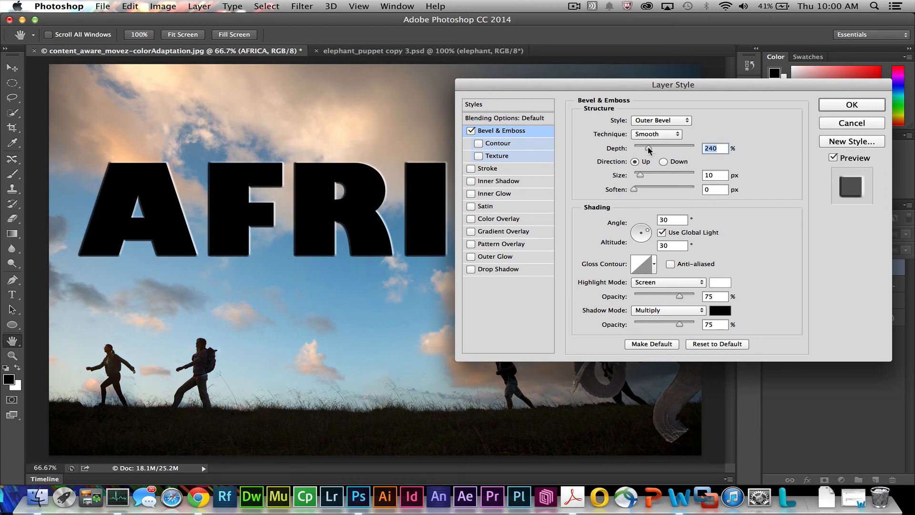
drag(676, 148, 624, 147)
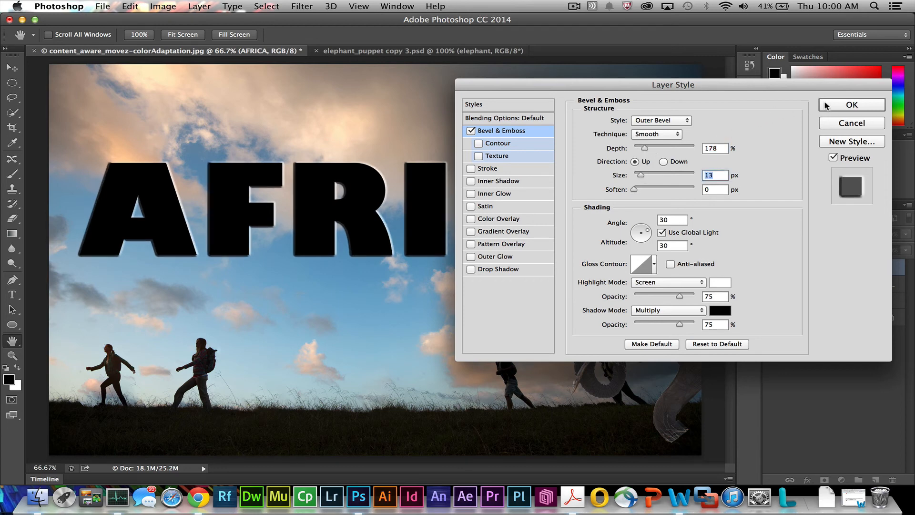
click(852, 104)
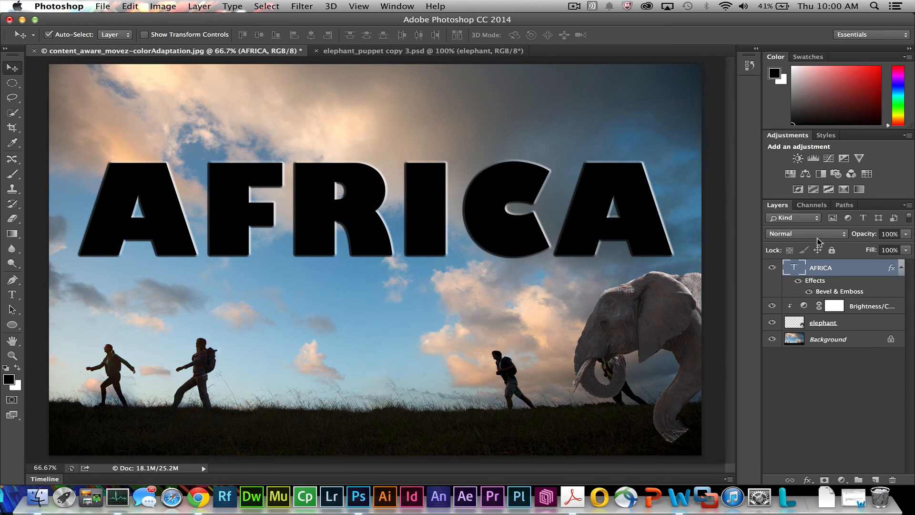
mouse_move(867, 249)
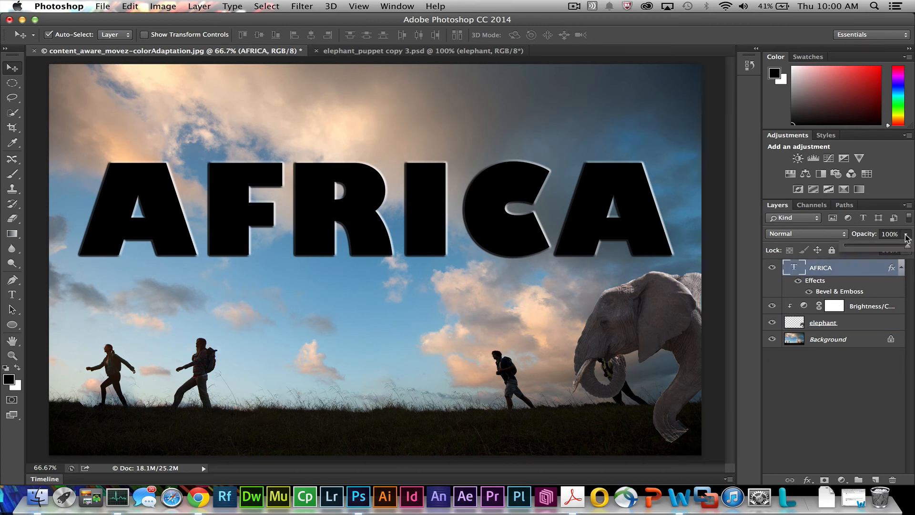
Try lower opacities on the AFRICA layer, settling at 87%.
drag(903, 239, 855, 248)
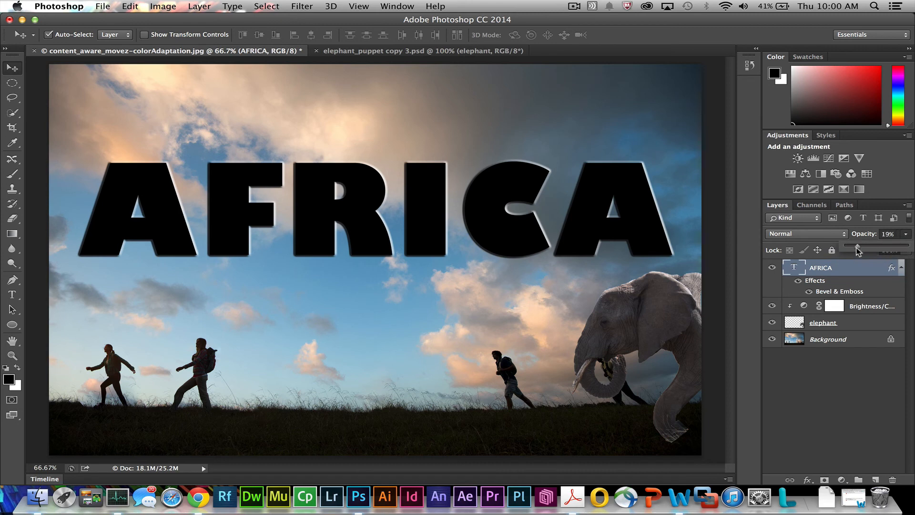
drag(869, 248, 843, 248)
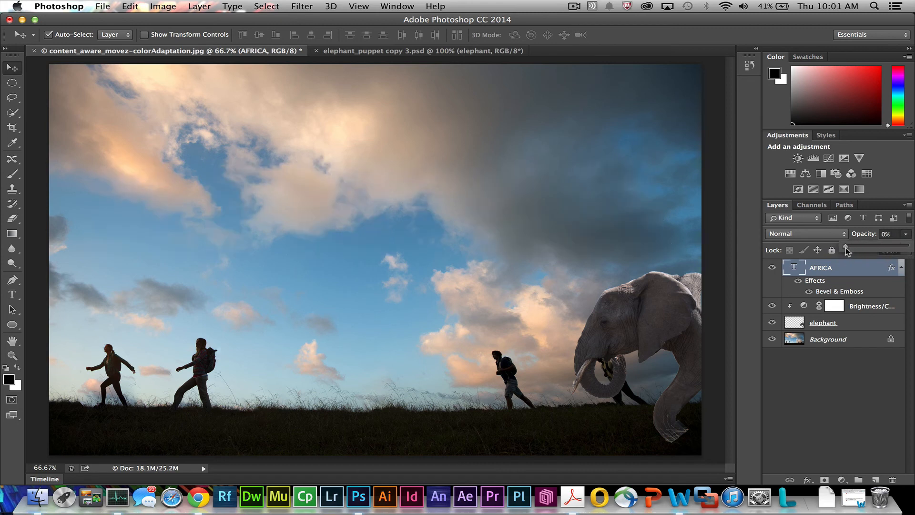
drag(846, 250, 872, 249)
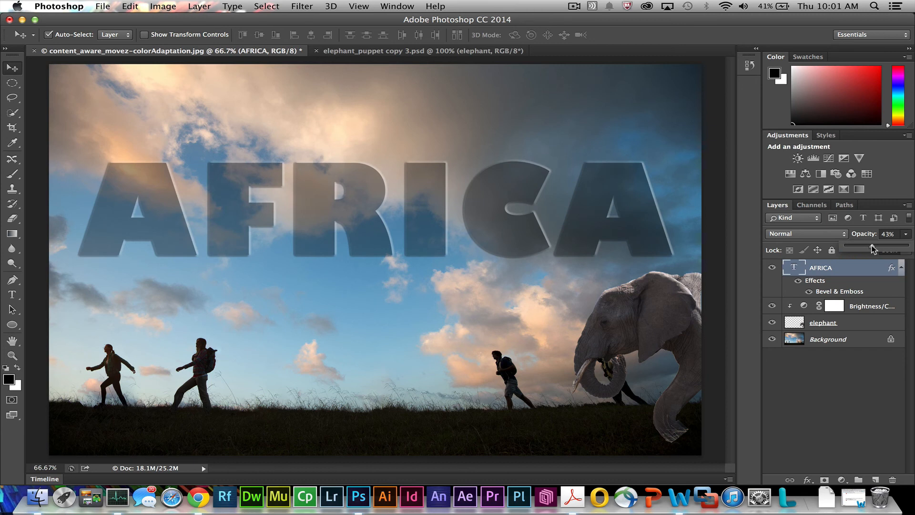
drag(872, 249, 901, 249)
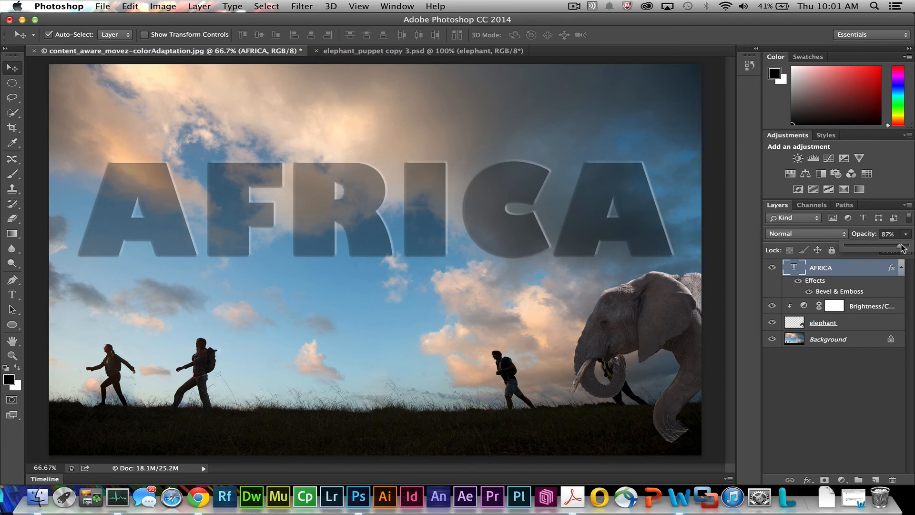
Set AFRICA to full opacity with 0% fill and nudge the outline lower-left.
click(907, 247)
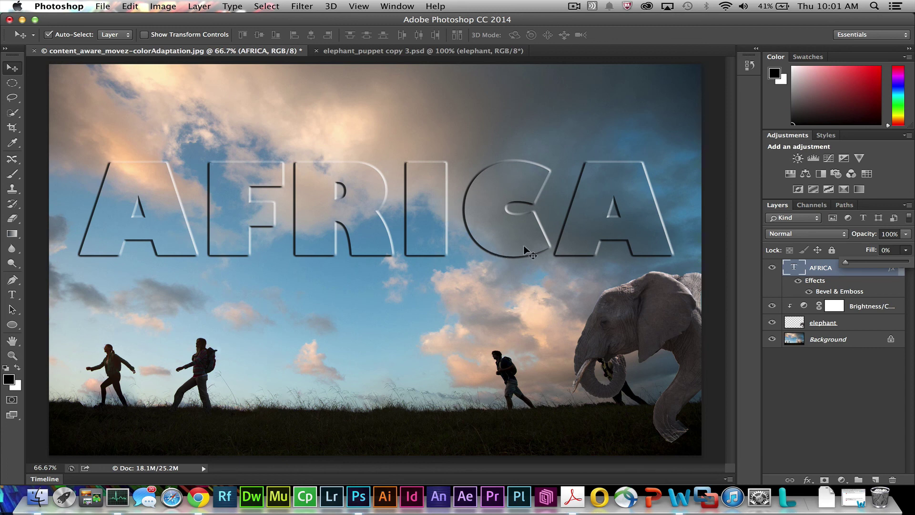
mouse_move(653, 257)
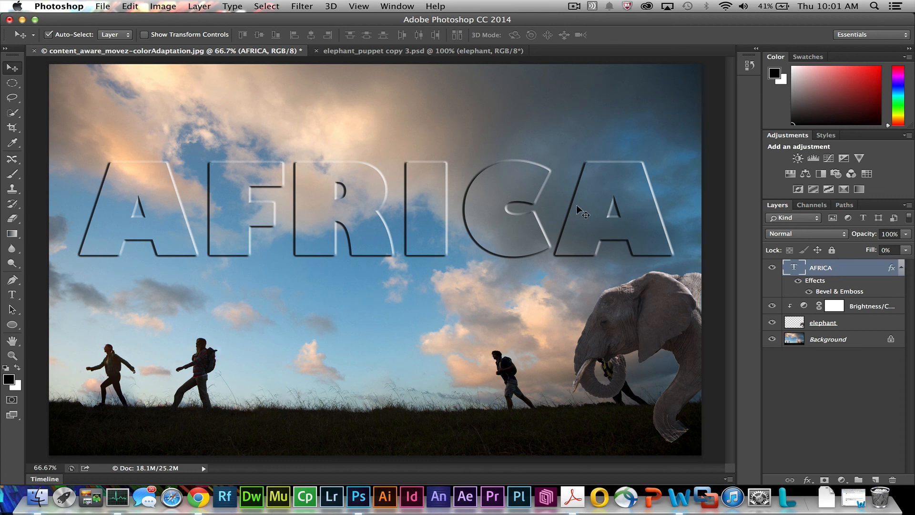
drag(580, 210, 569, 234)
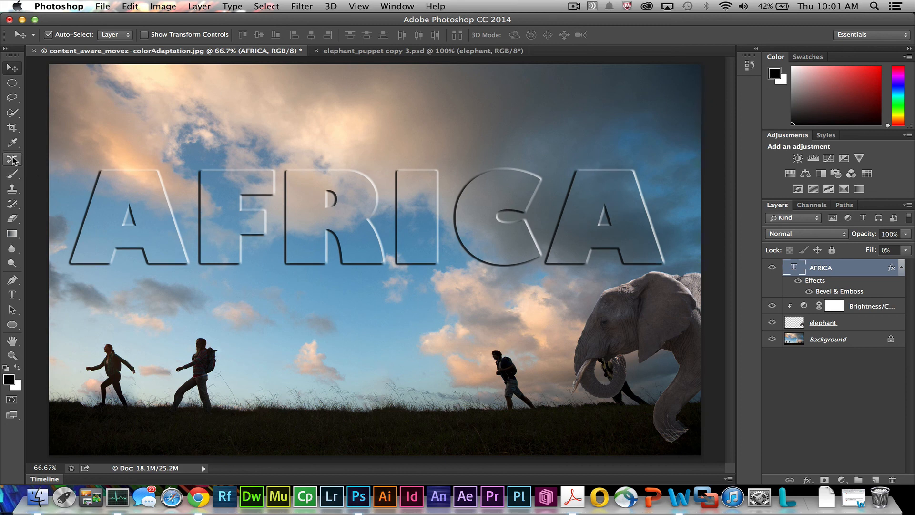
Select the Content-Aware Move tool and show its Structure 3, Color 3 adaptation settings.
click(11, 157)
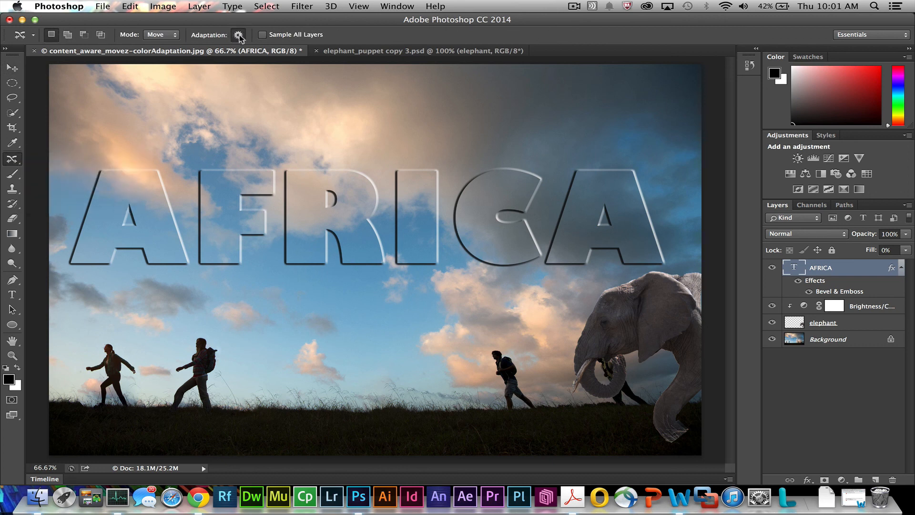
click(239, 35)
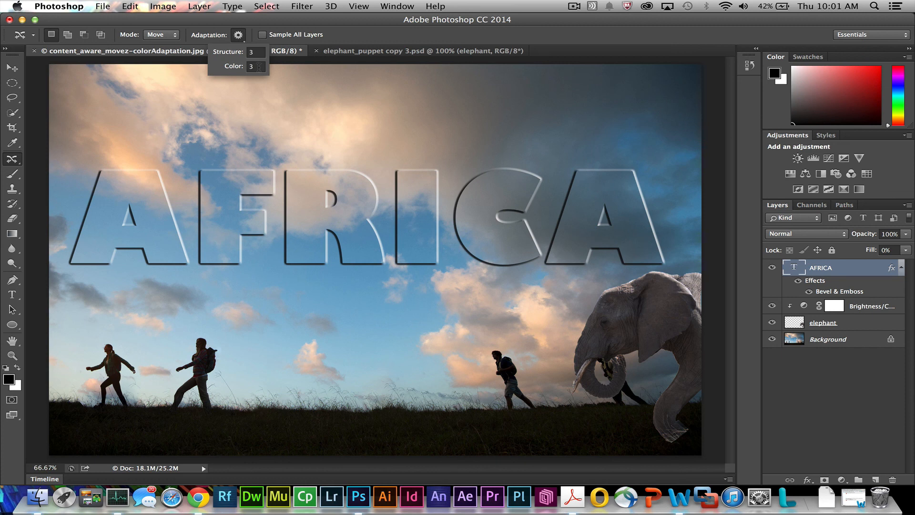